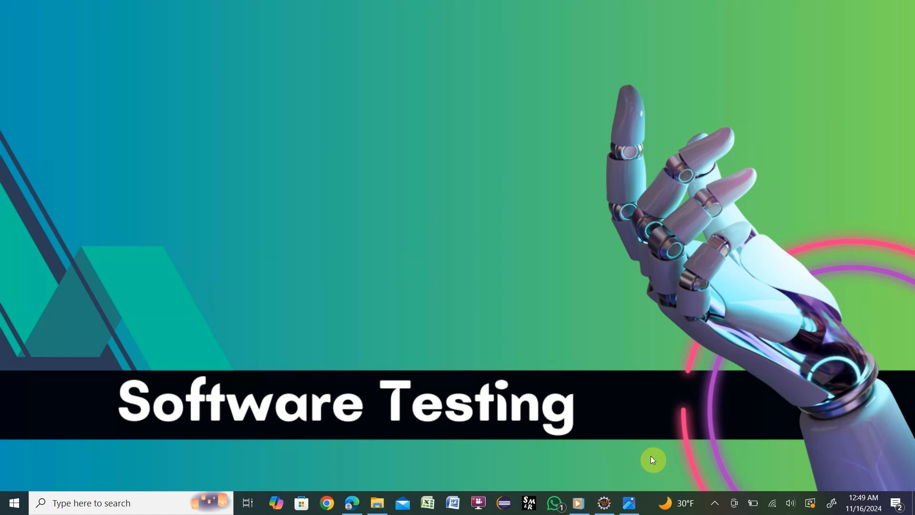
Step: View the installation steps picture, then search Google in Edge for 'selenium ide extension for edge'
click(628, 502)
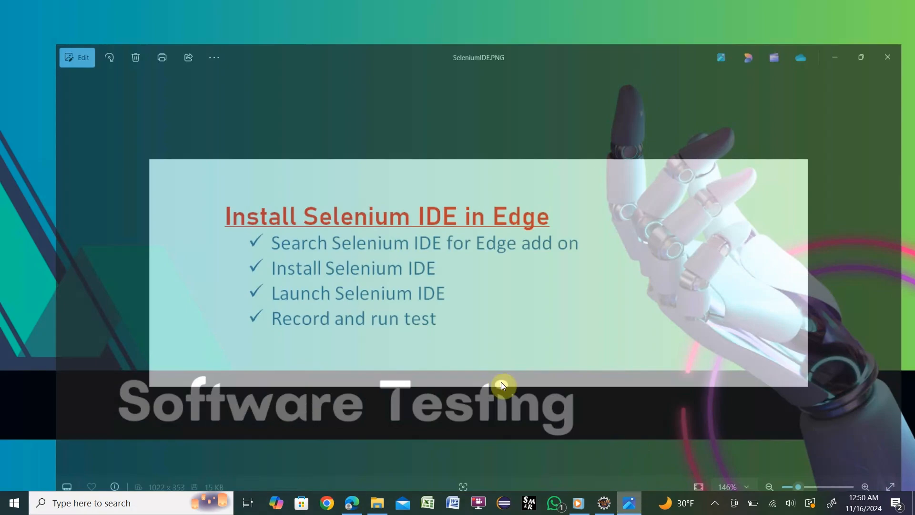
click(860, 56)
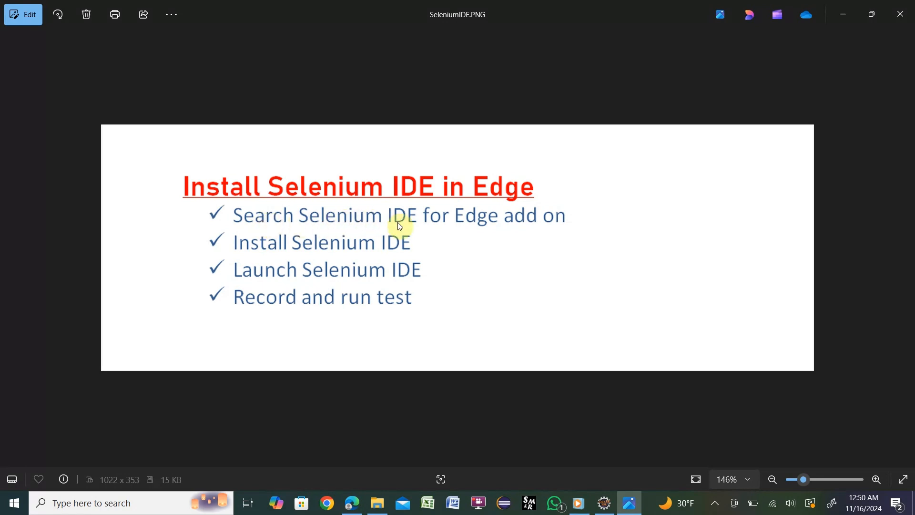
mouse_move(545, 243)
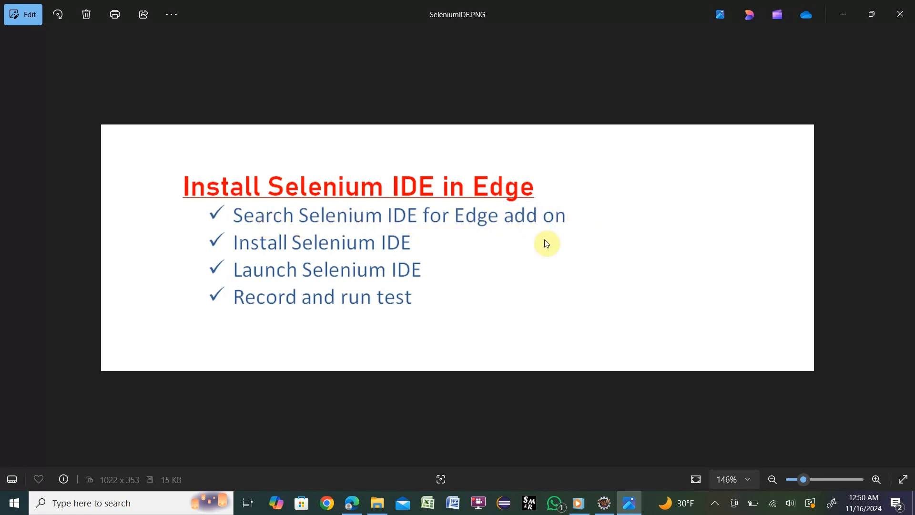
mouse_move(479, 249)
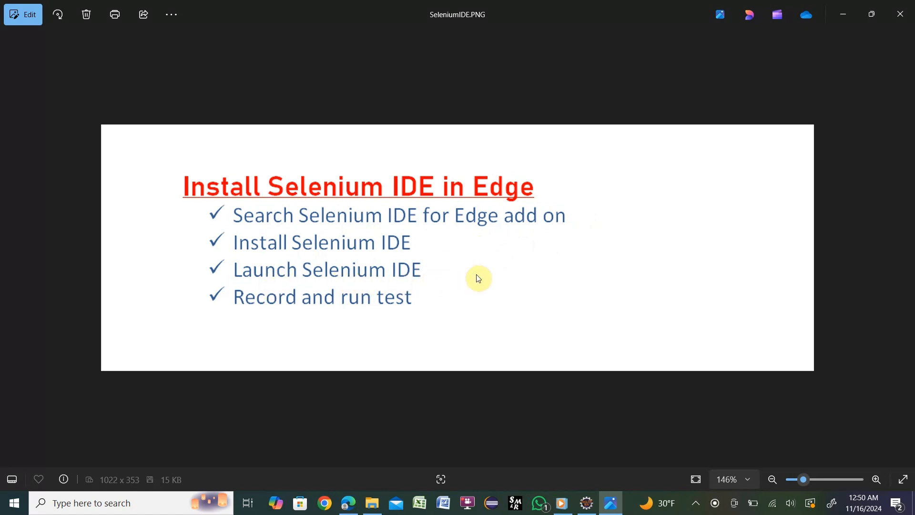
mouse_move(612, 269)
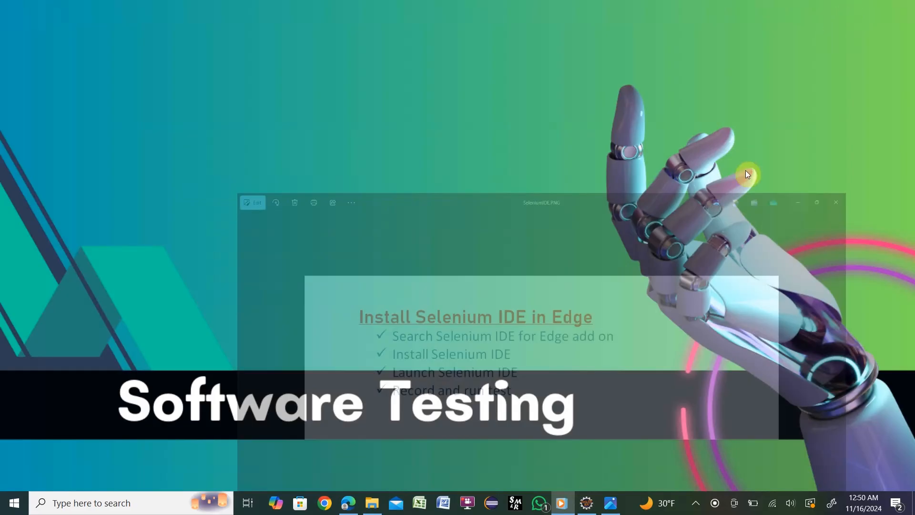
click(835, 203)
text(g)
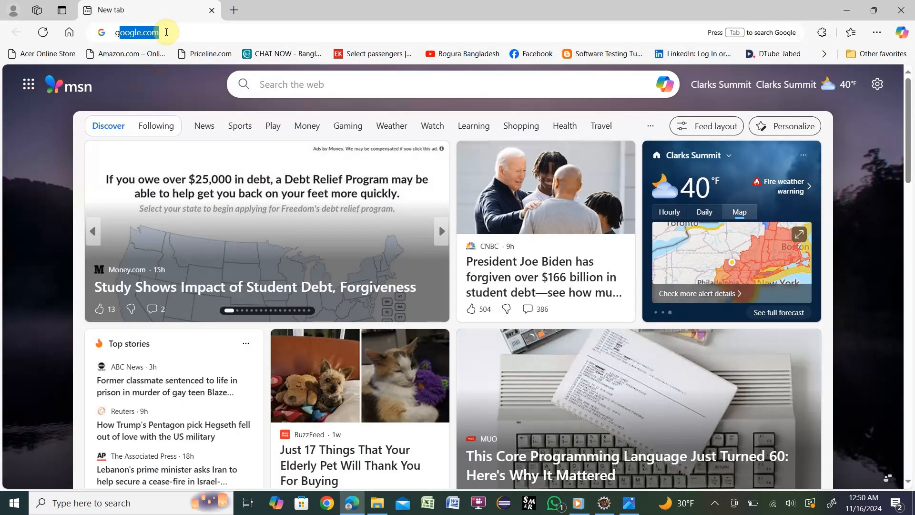
mouse_move(421, 158)
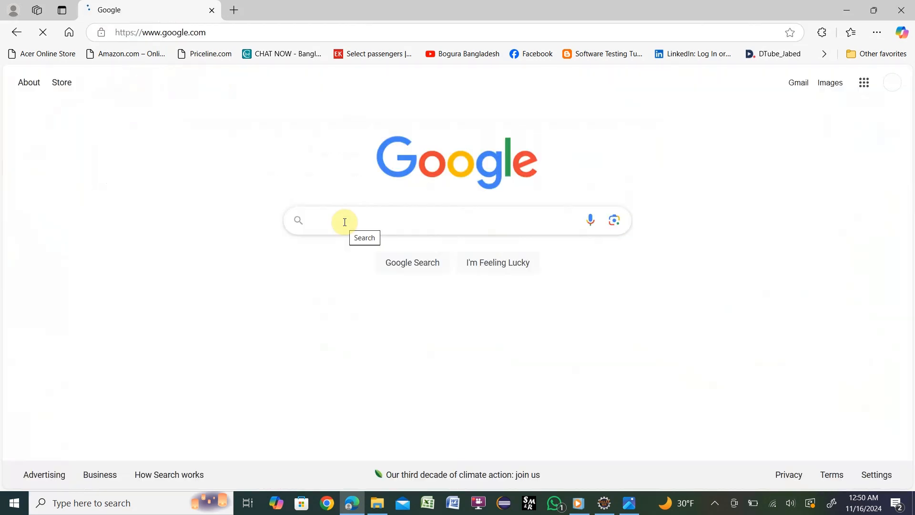
text(selenium ide)
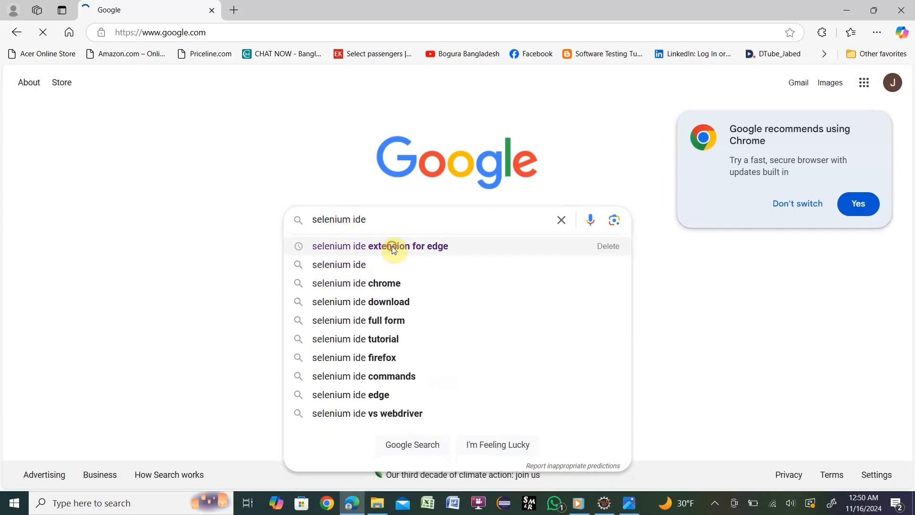
click(379, 245)
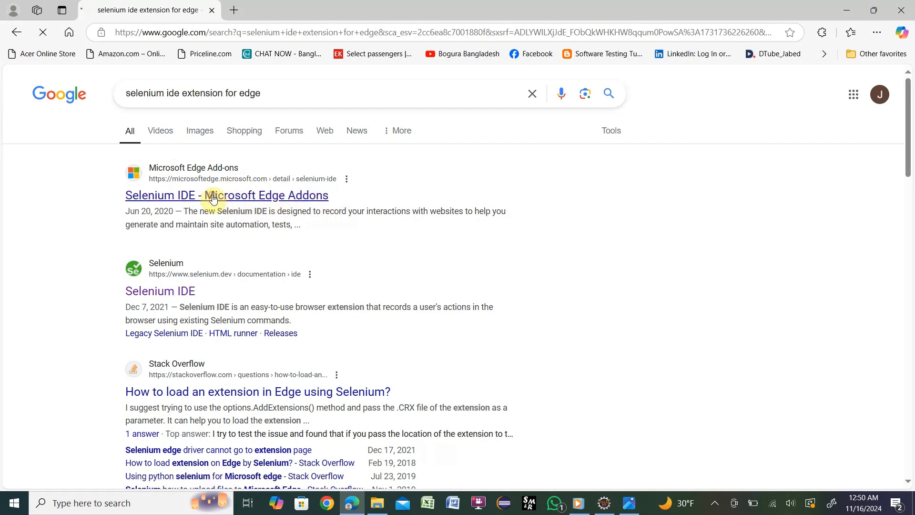
Step: Open the Selenium IDE listing on Microsoft Edge Add-ons and choose Get
click(226, 195)
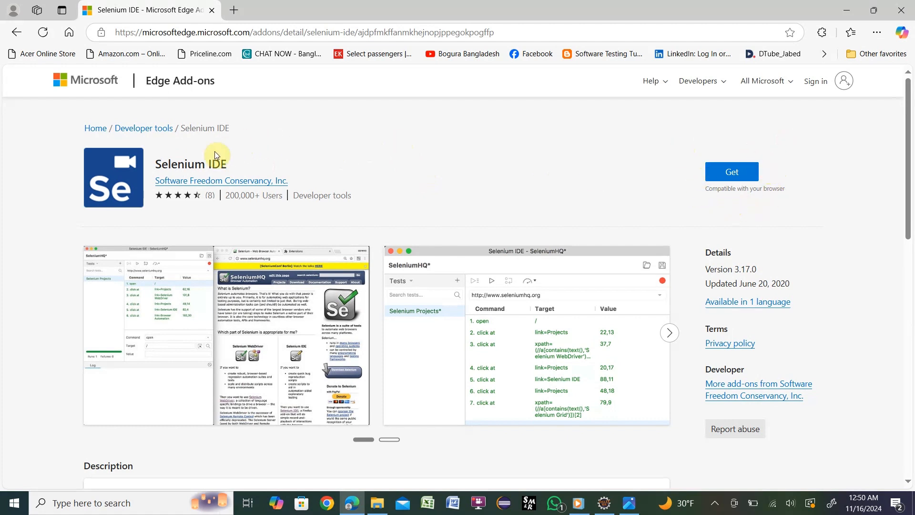
mouse_move(423, 179)
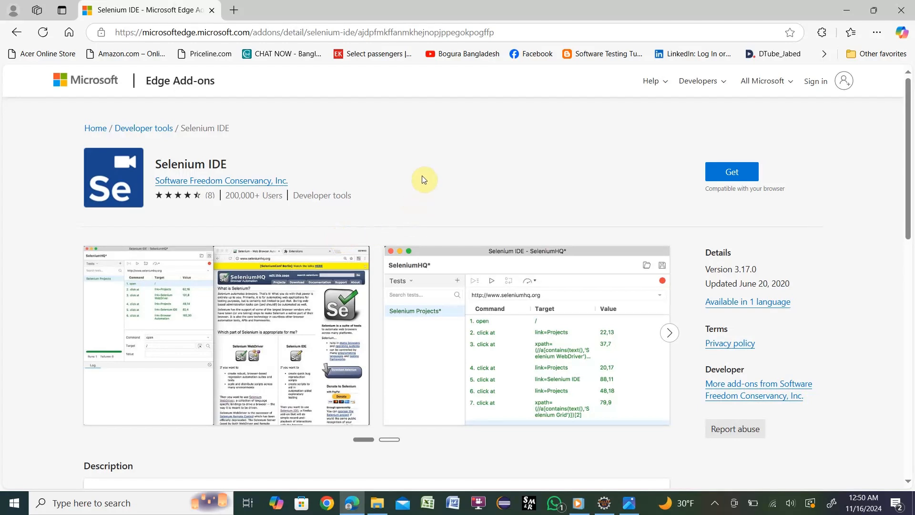
mouse_move(701, 158)
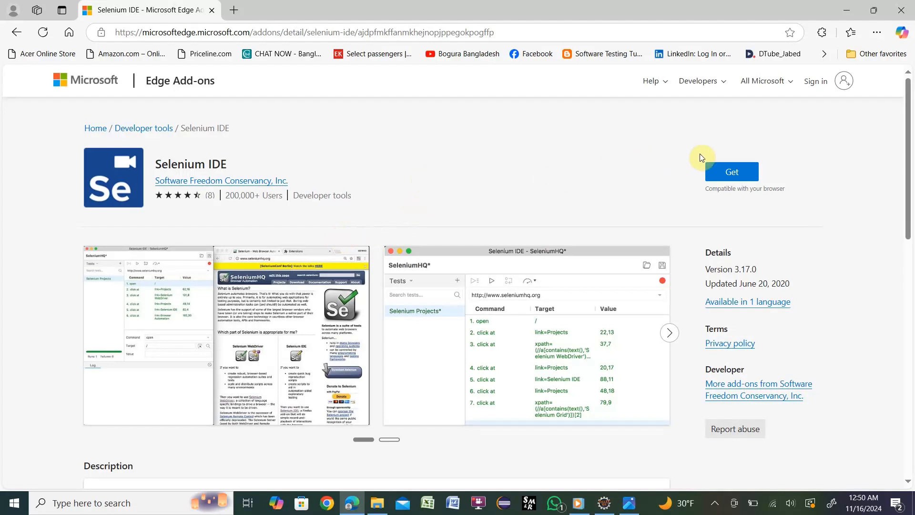
mouse_move(875, 177)
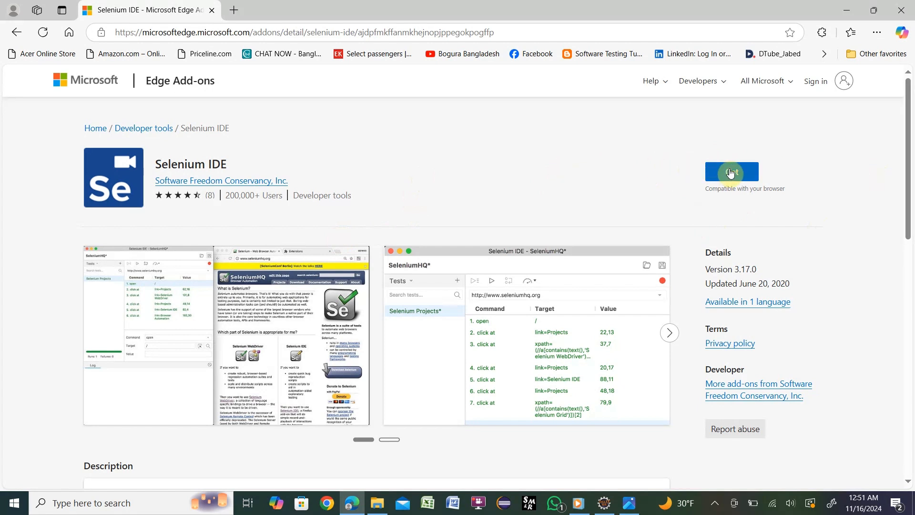
click(729, 172)
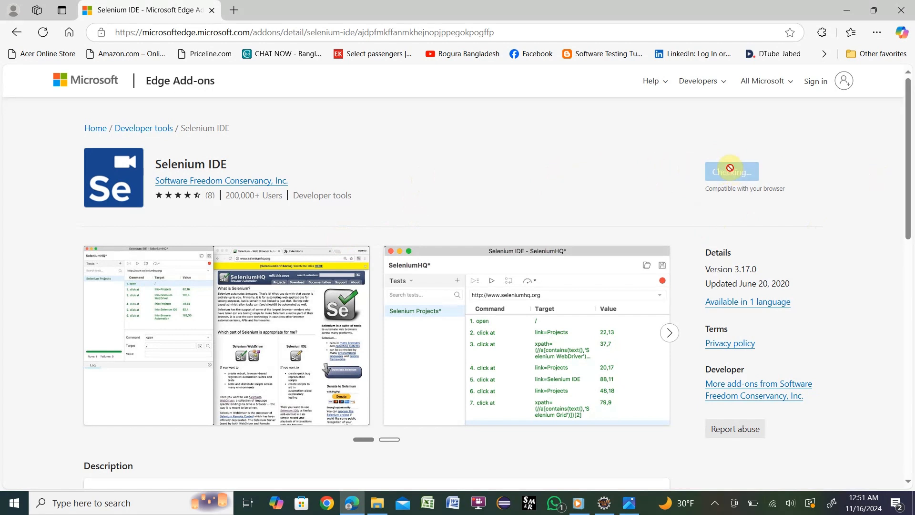
Step: Bring up the 'Add Selenium IDE' prompt listing the extension's permissions
click(730, 171)
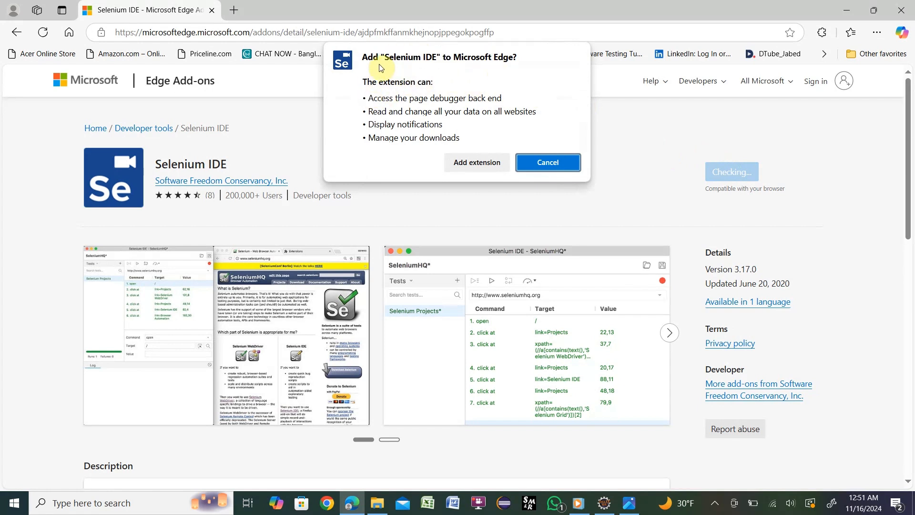
mouse_move(522, 66)
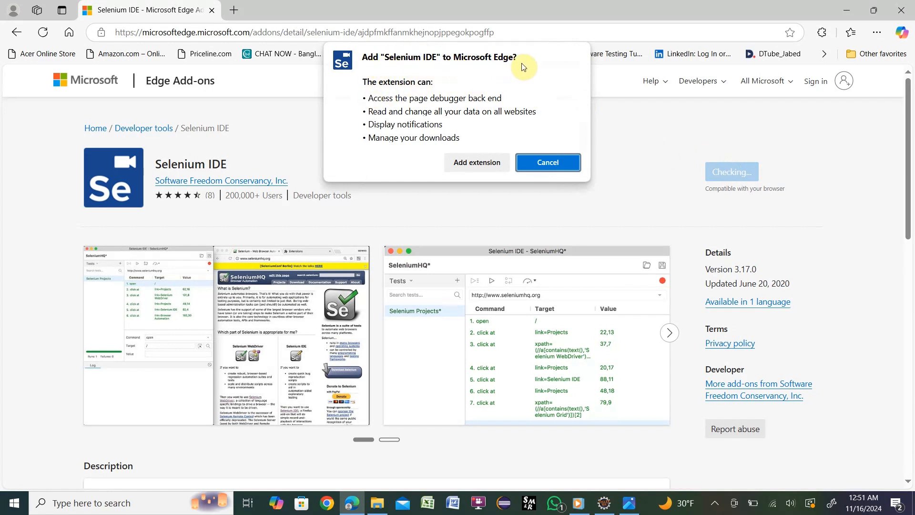
mouse_move(414, 124)
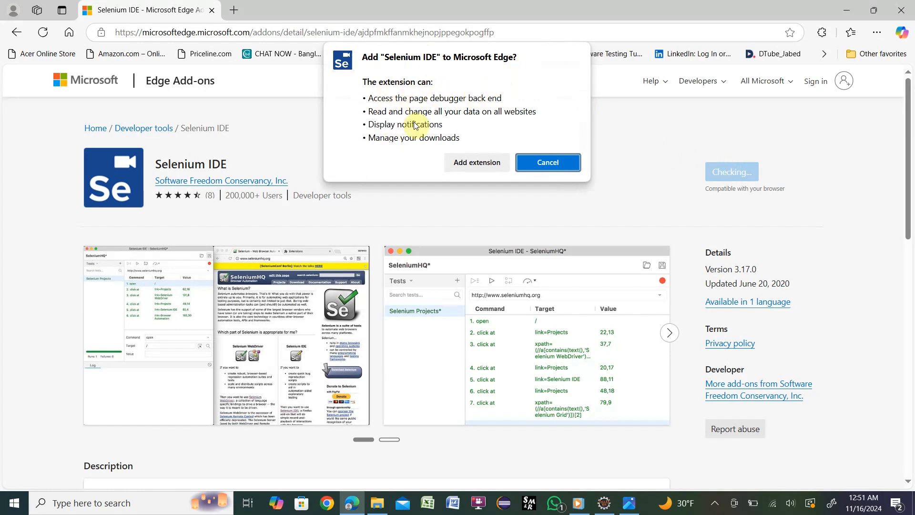
mouse_move(421, 171)
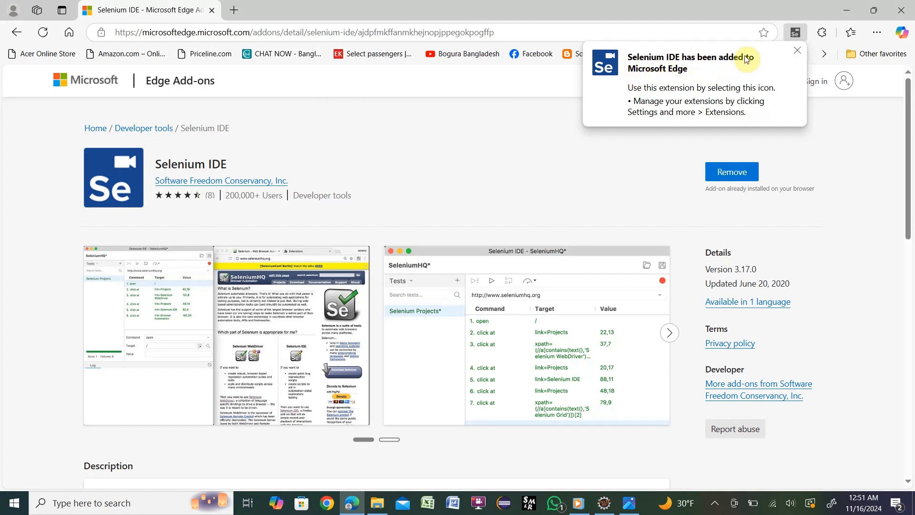
mouse_move(653, 99)
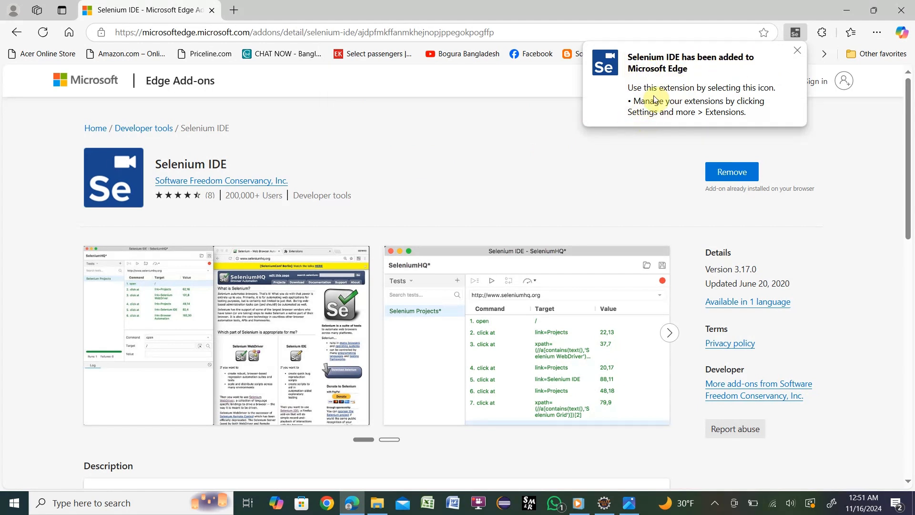
mouse_move(709, 108)
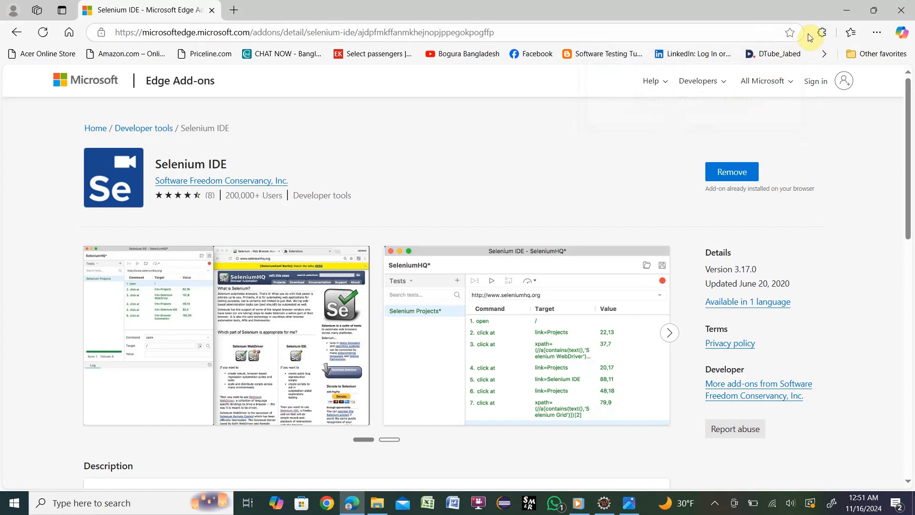
mouse_move(803, 64)
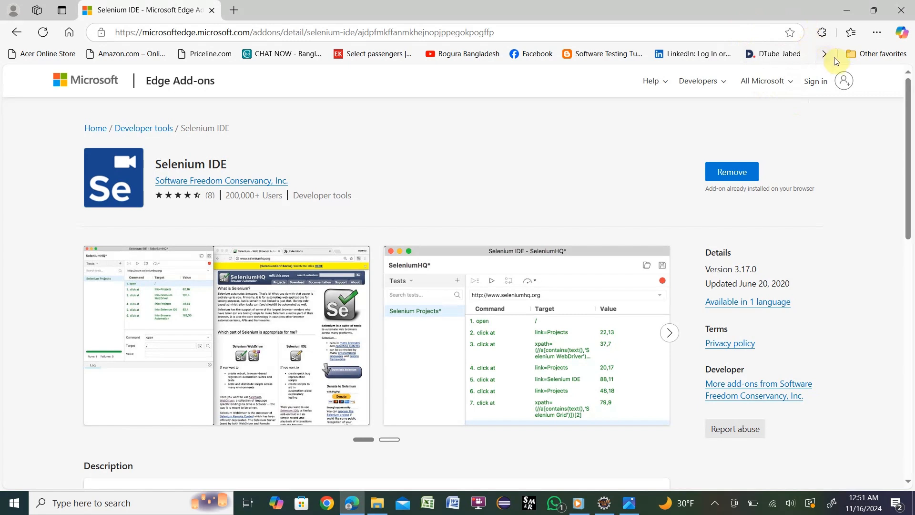
Step: Make Selenium IDE always visible in the Edge toolbar from the Extensions menu
click(875, 32)
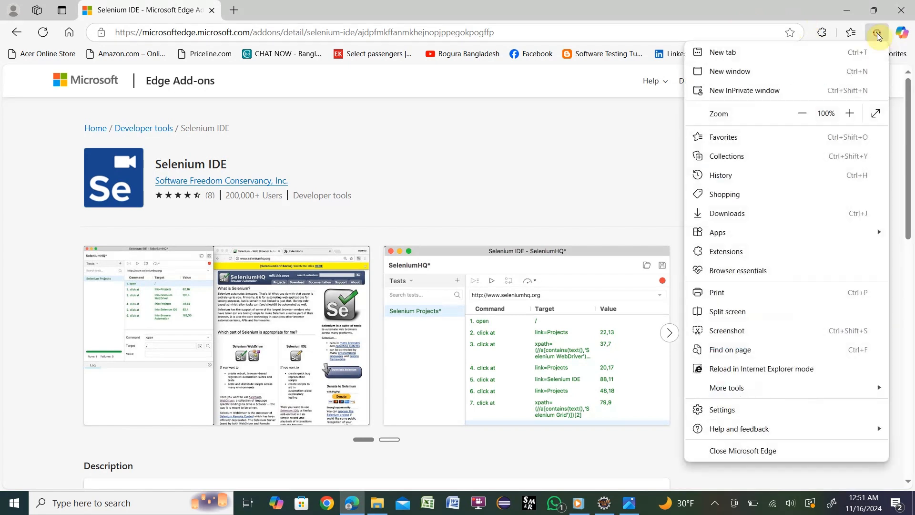
mouse_move(737, 255)
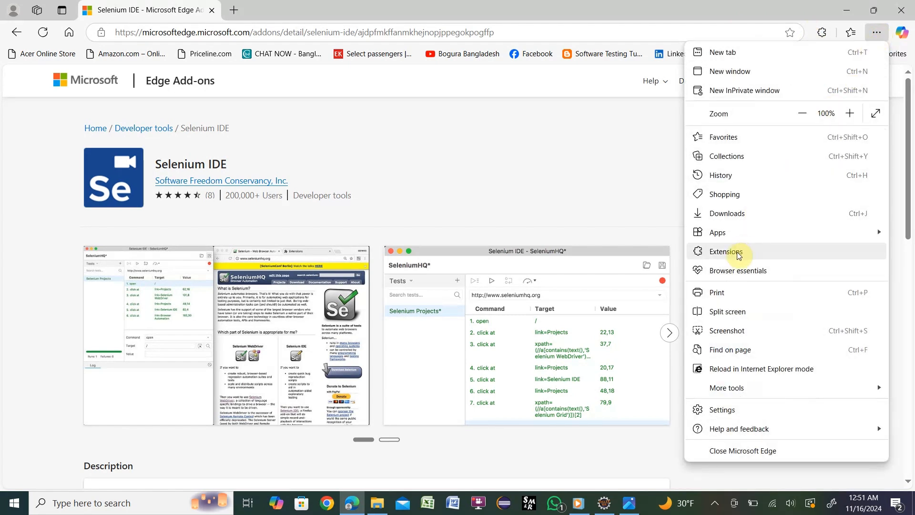
click(726, 252)
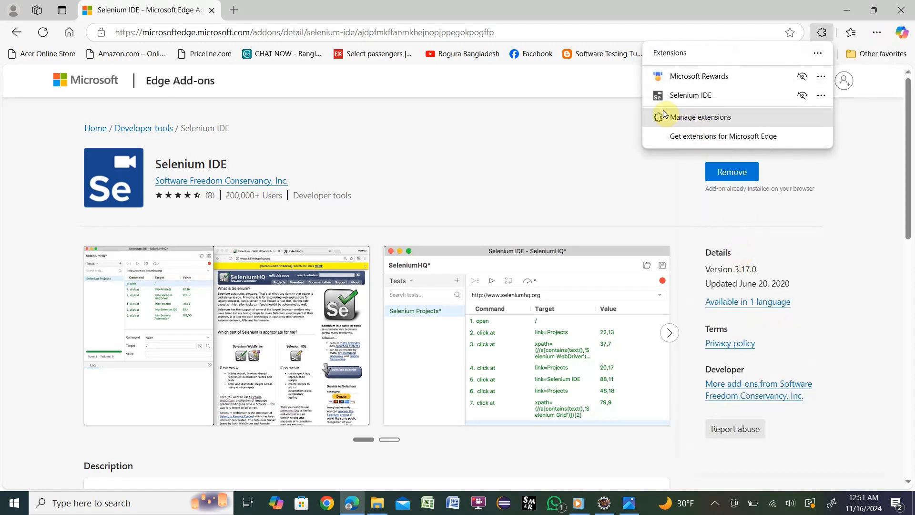
mouse_move(716, 95)
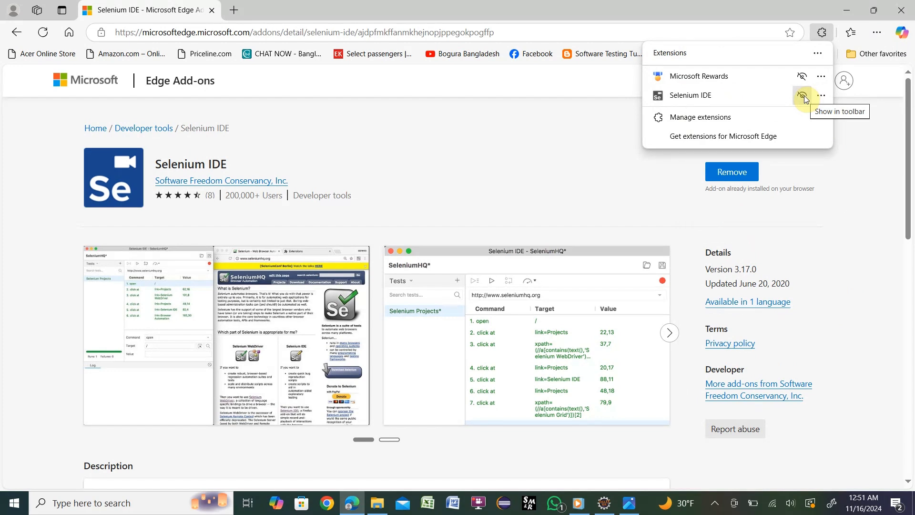
click(801, 95)
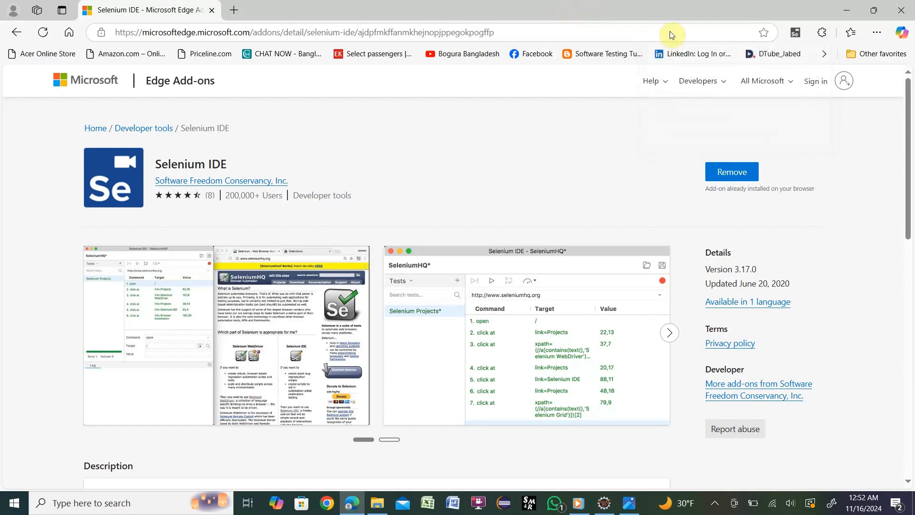
mouse_move(794, 33)
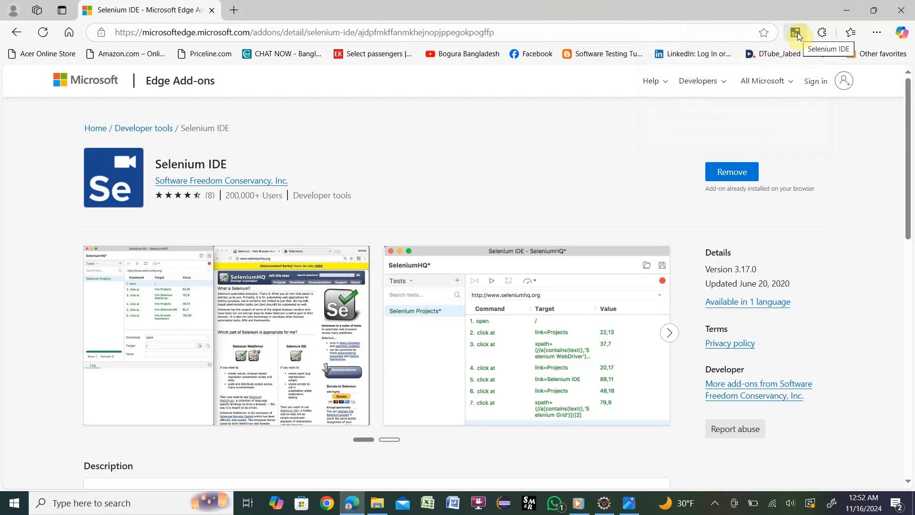
Step: Launch and maximize Selenium IDE, then start a new recording project named Project1
click(795, 33)
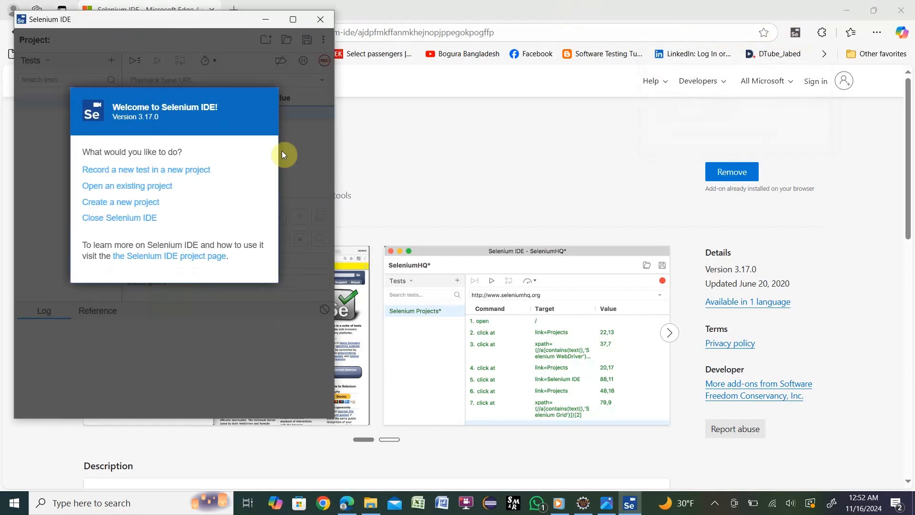
click(293, 19)
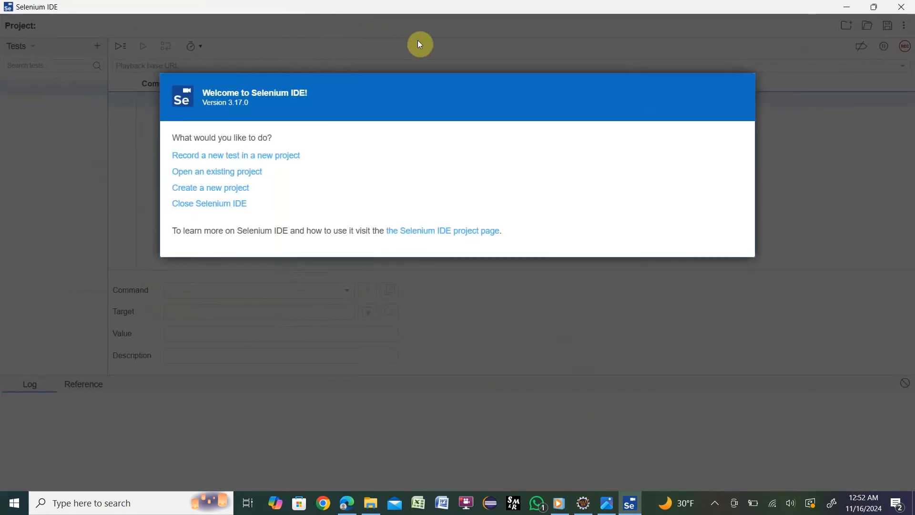
mouse_move(361, 161)
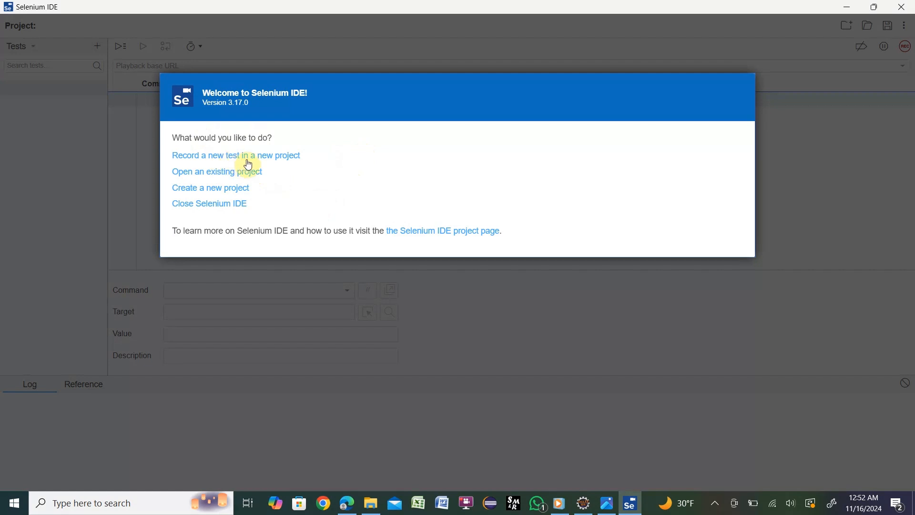
mouse_move(206, 185)
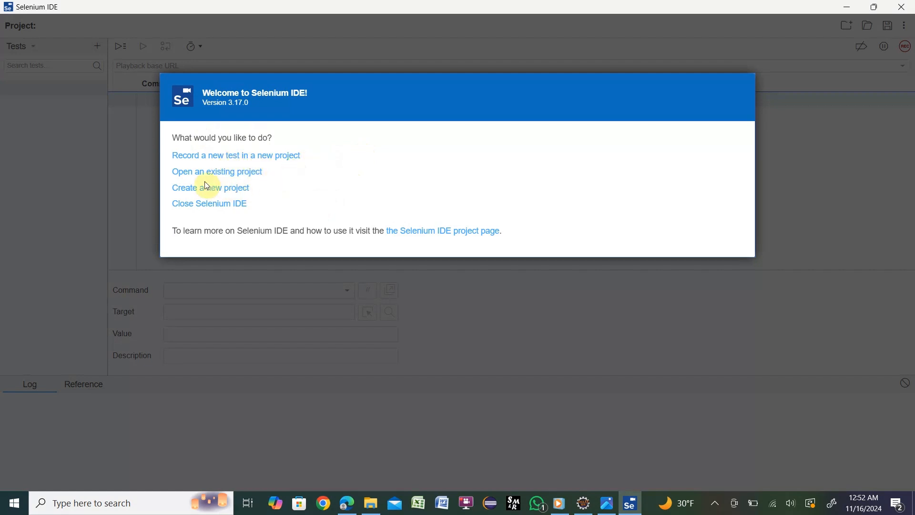
mouse_move(211, 192)
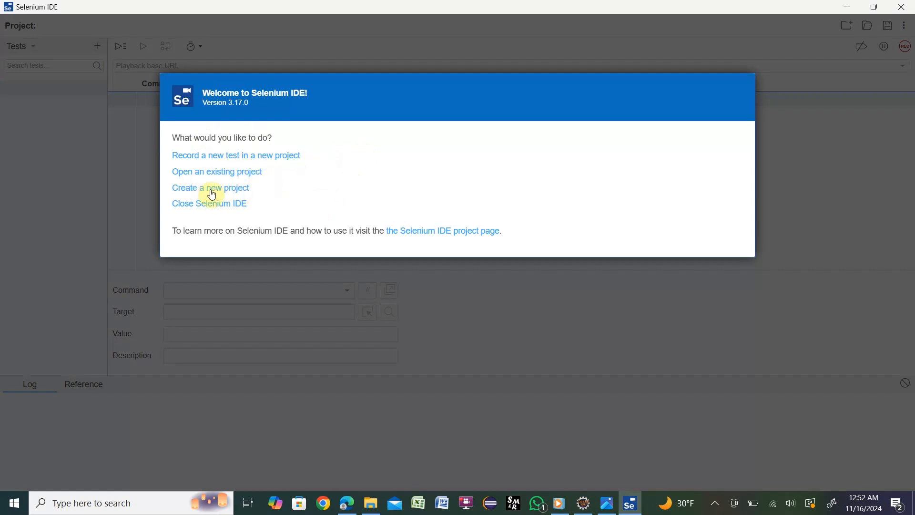
mouse_move(385, 172)
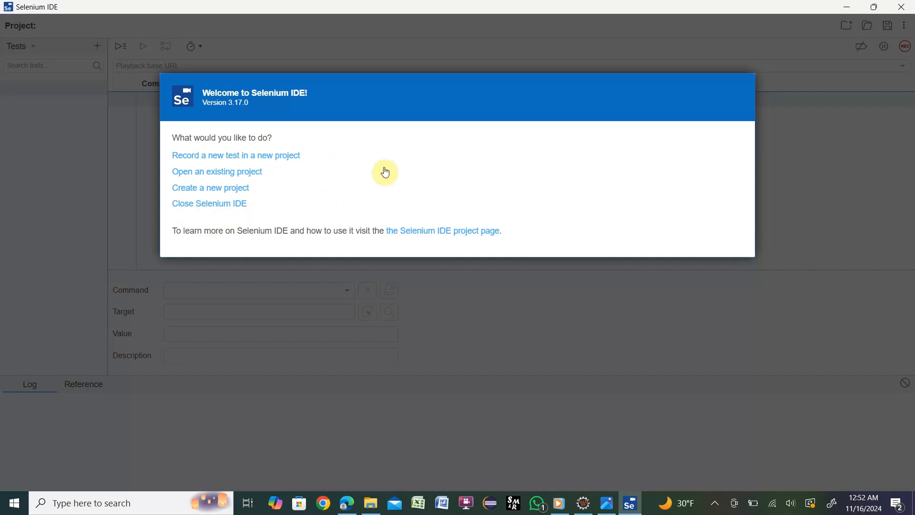
mouse_move(223, 169)
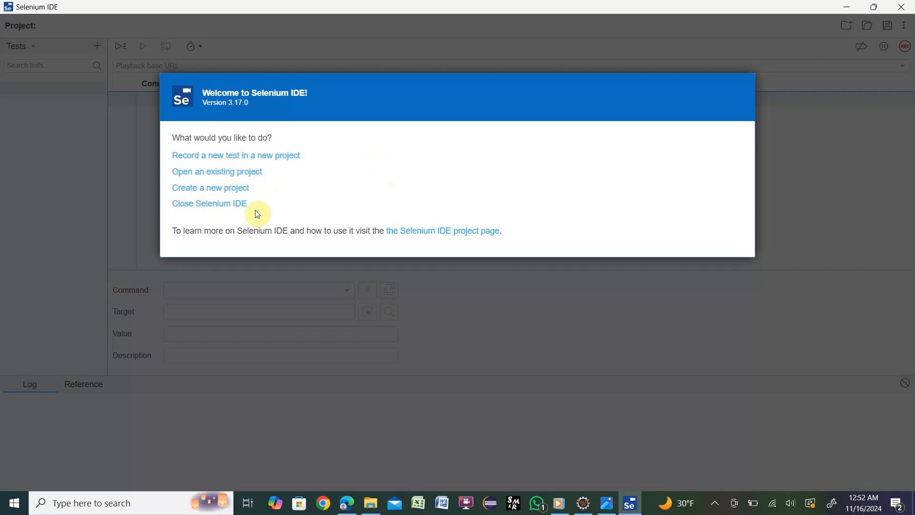
mouse_move(219, 211)
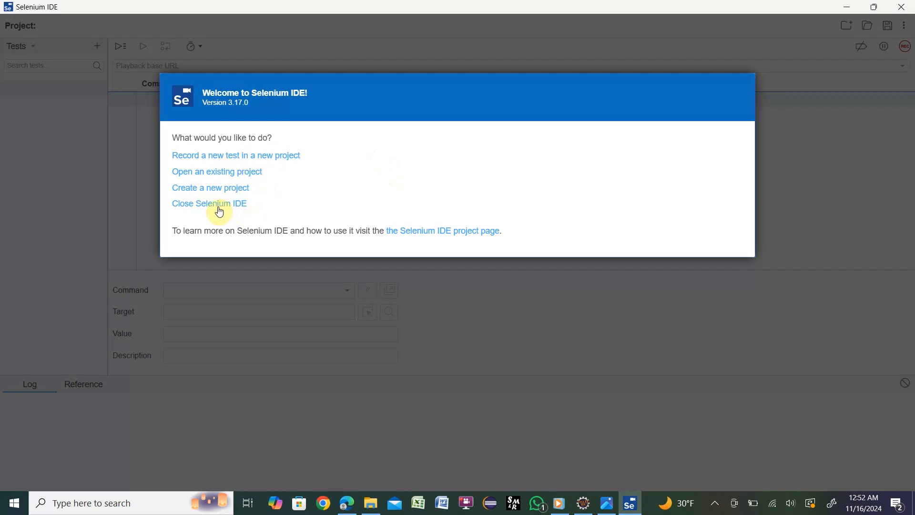
mouse_move(199, 155)
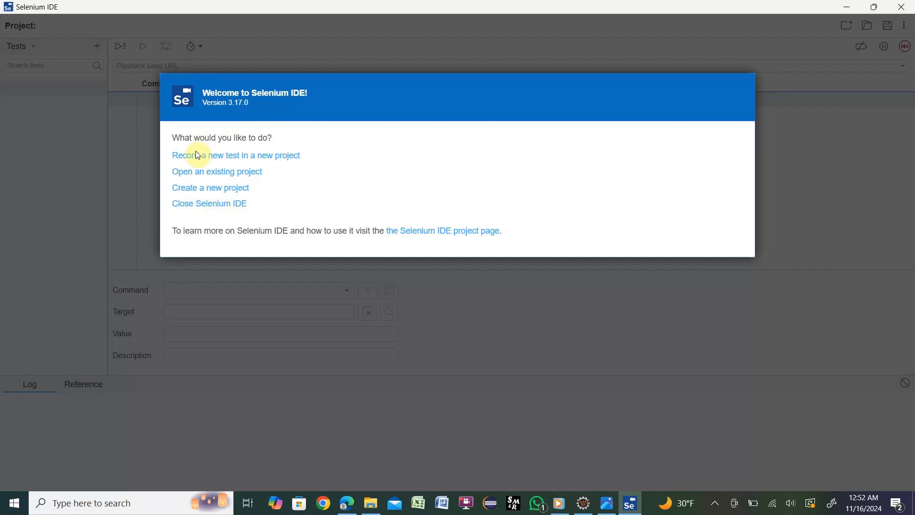
mouse_move(240, 158)
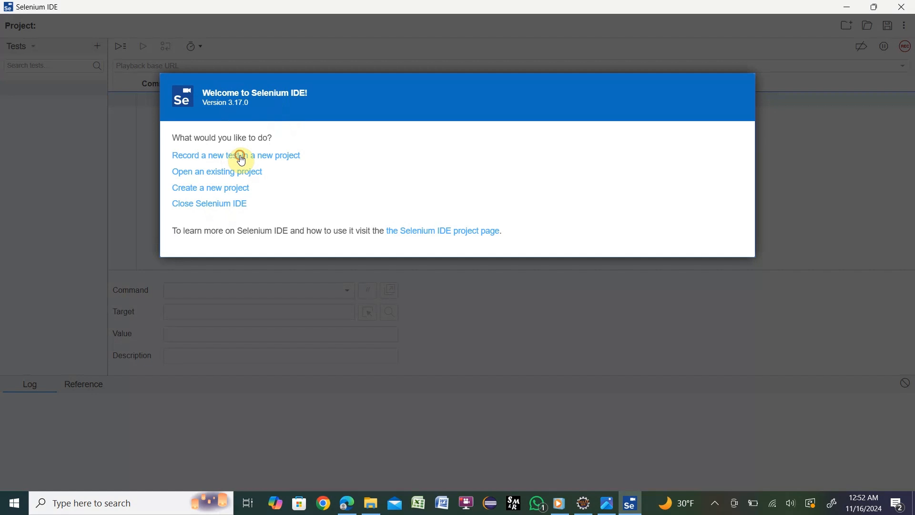
click(235, 154)
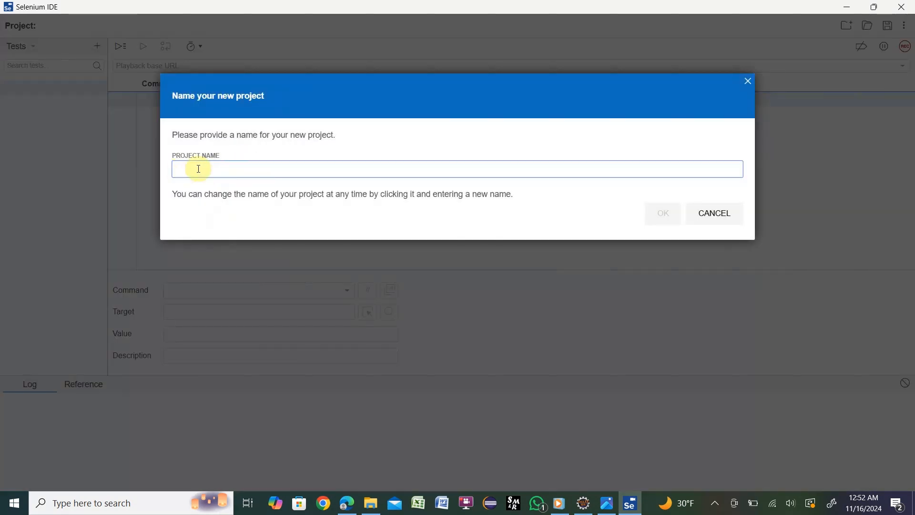
text(F)
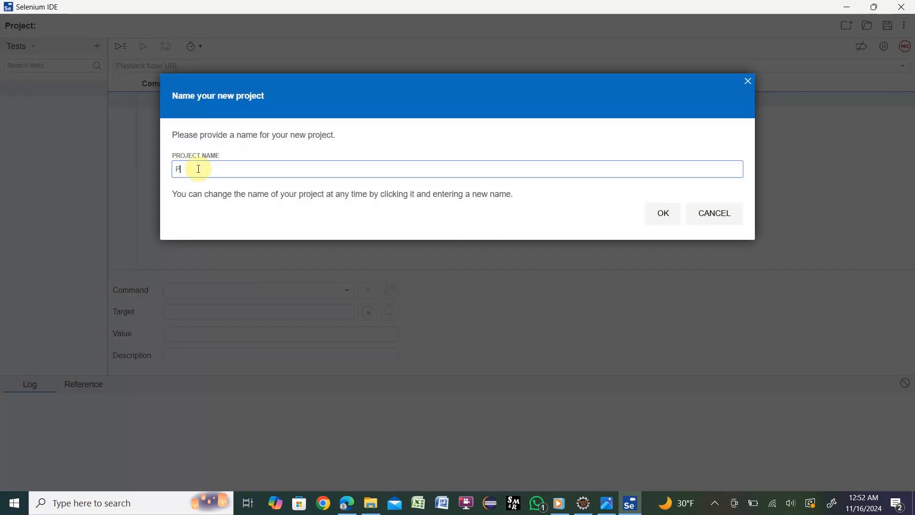
text(Project1)
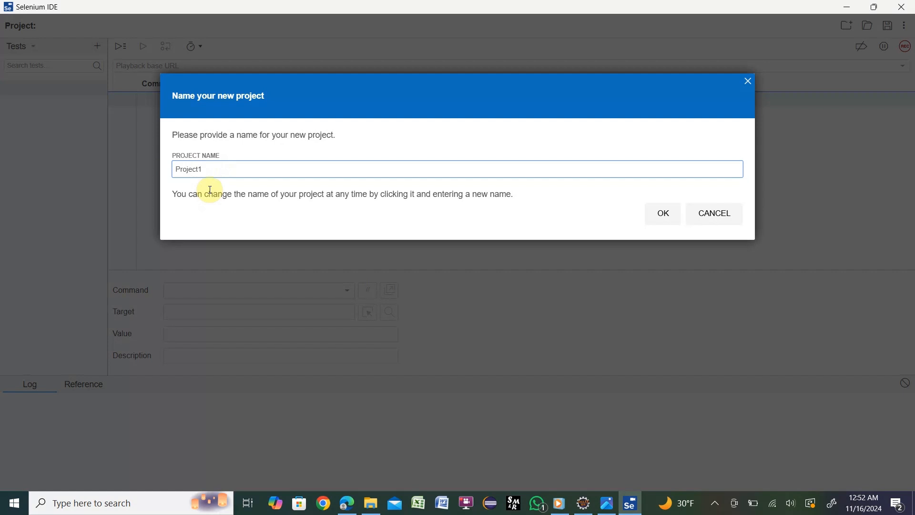
mouse_move(259, 186)
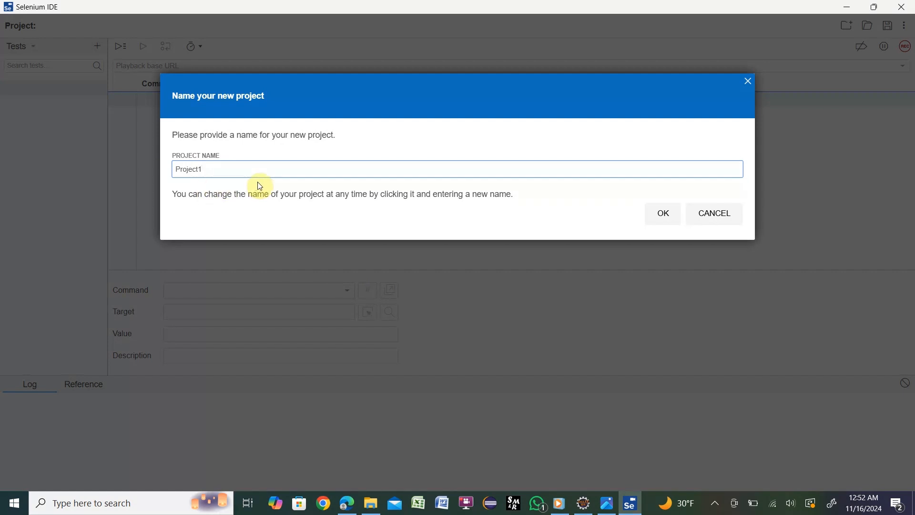
click(227, 169)
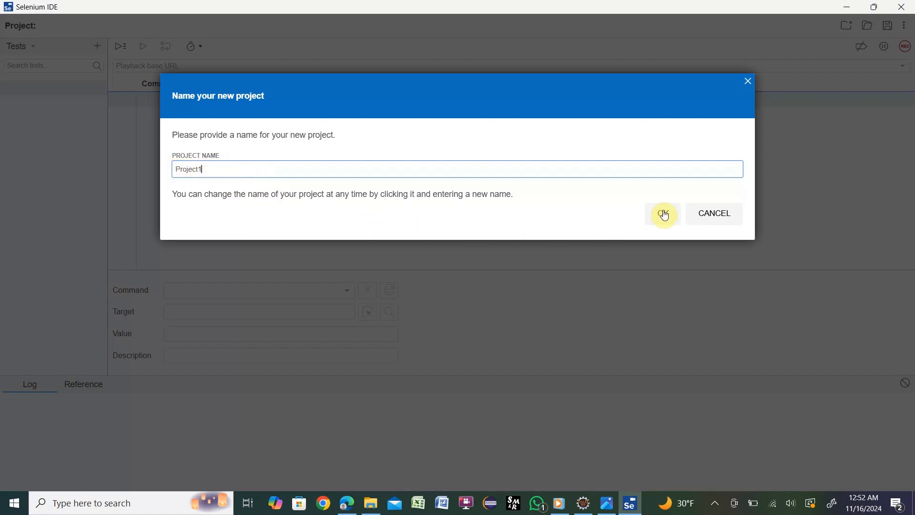
click(662, 213)
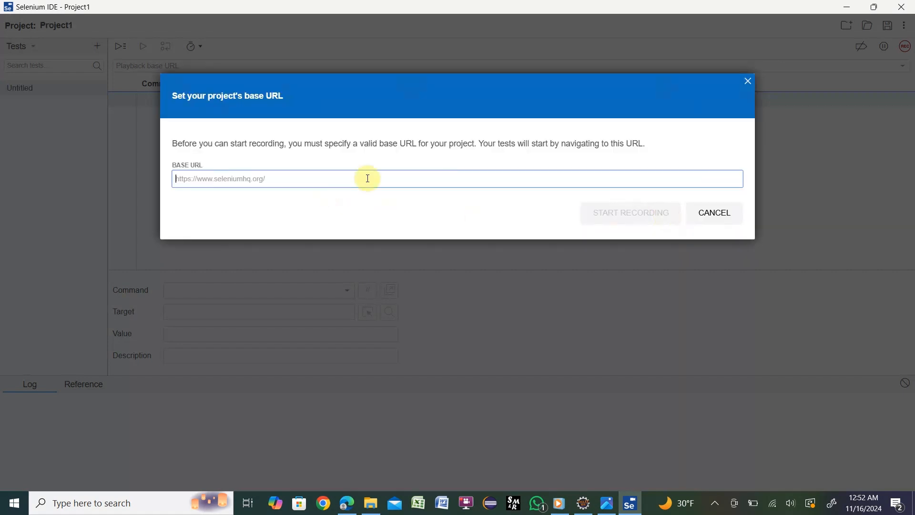
mouse_move(235, 184)
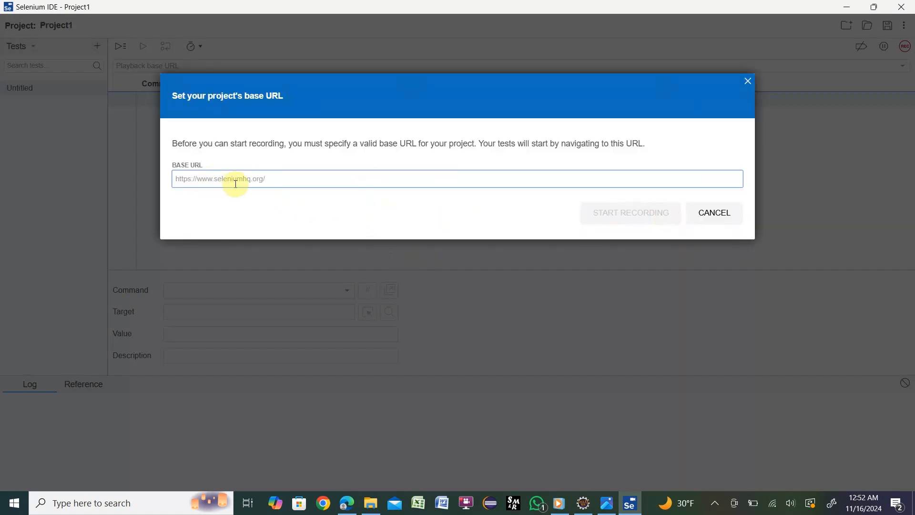
mouse_move(444, 435)
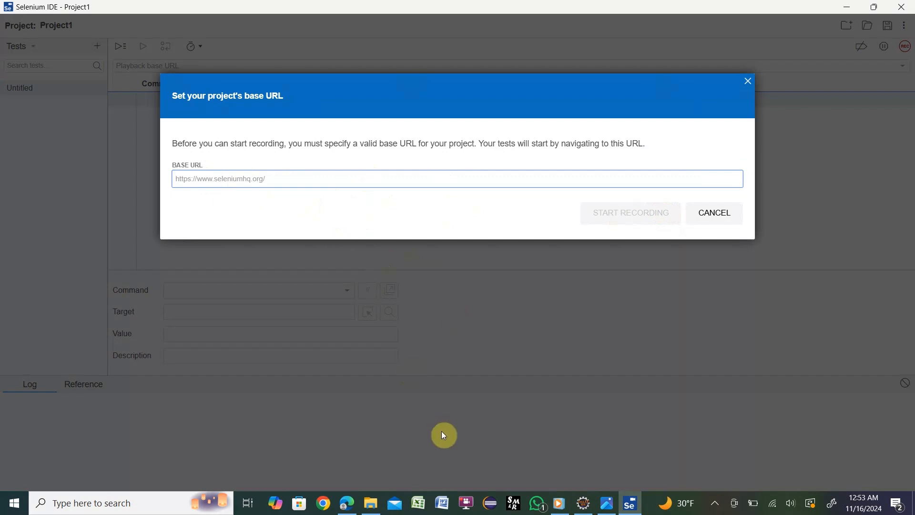
mouse_move(324, 502)
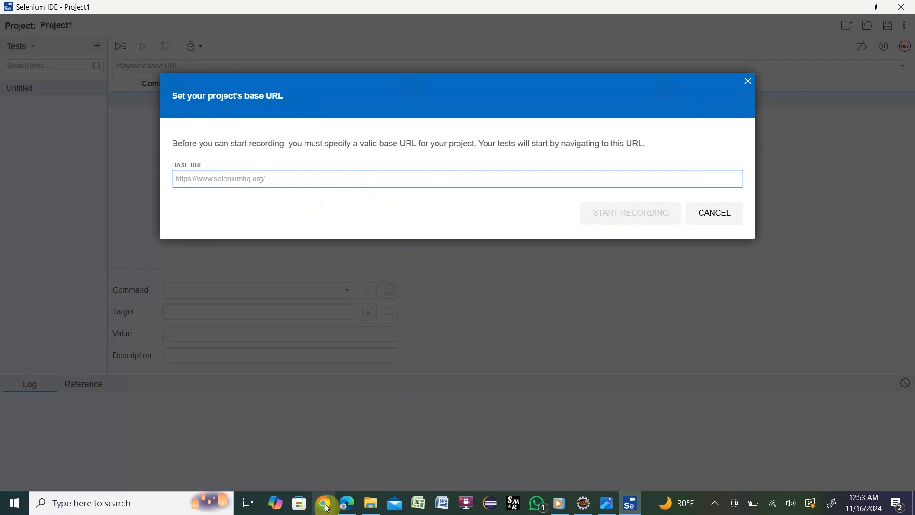
click(325, 502)
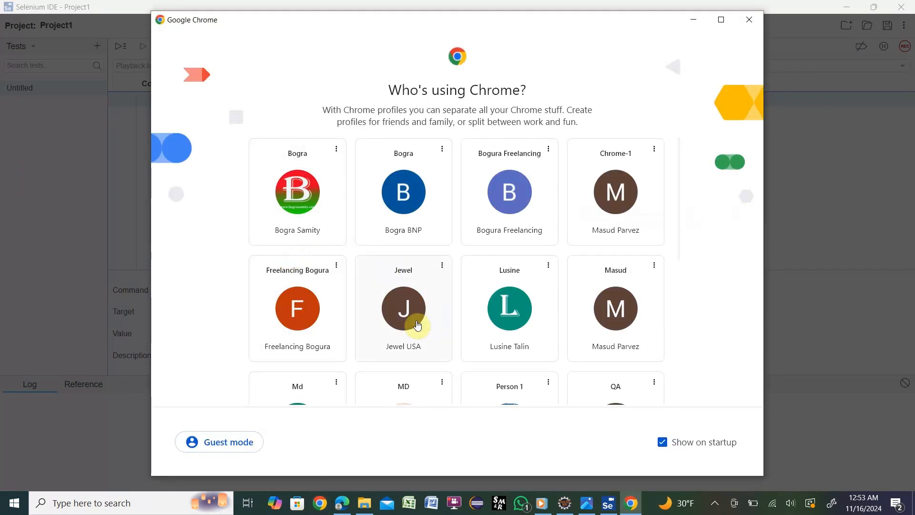
click(403, 308)
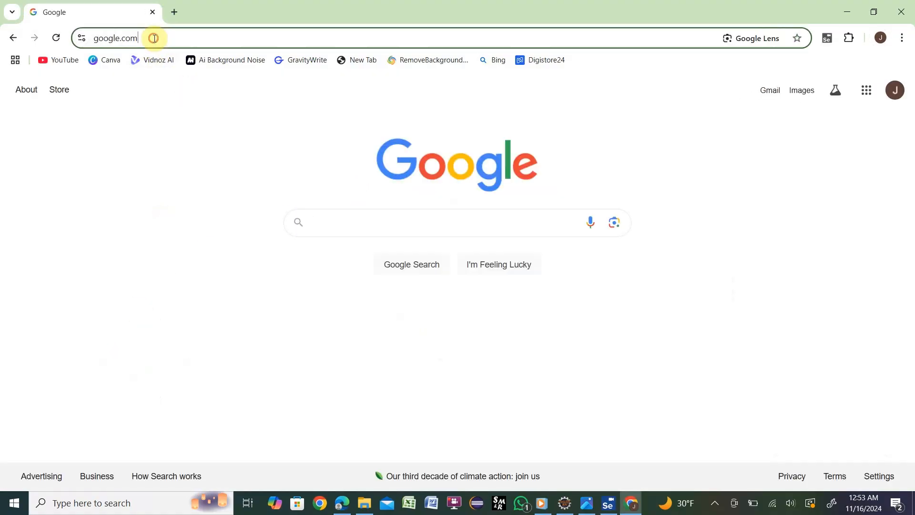
right_click(115, 38)
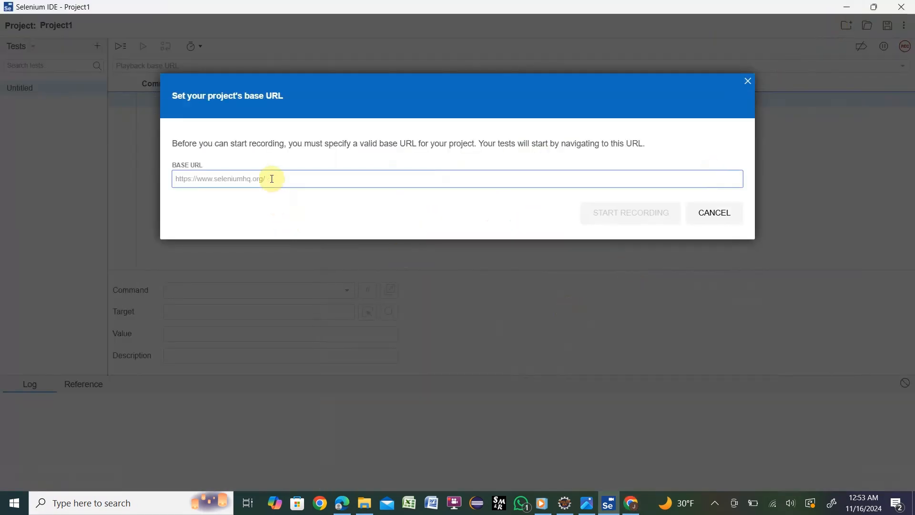
text(https://www.google.com/)
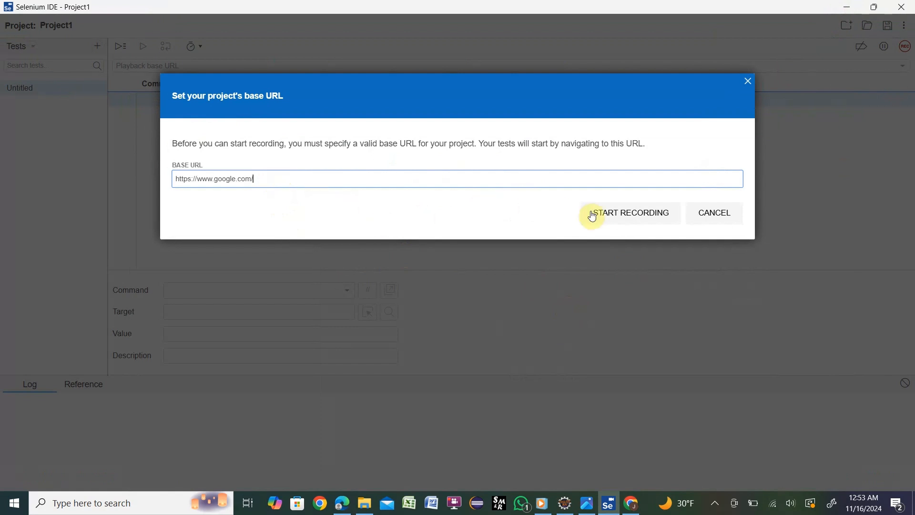
click(631, 212)
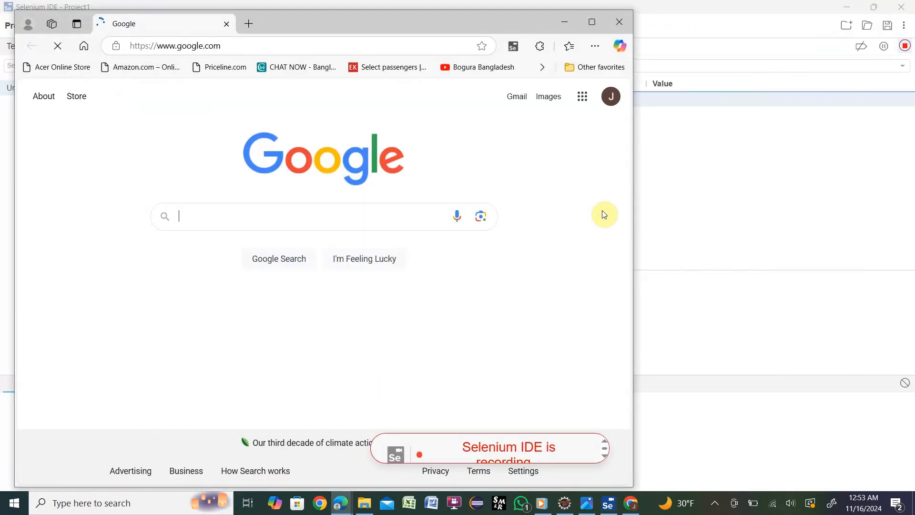
mouse_move(549, 200)
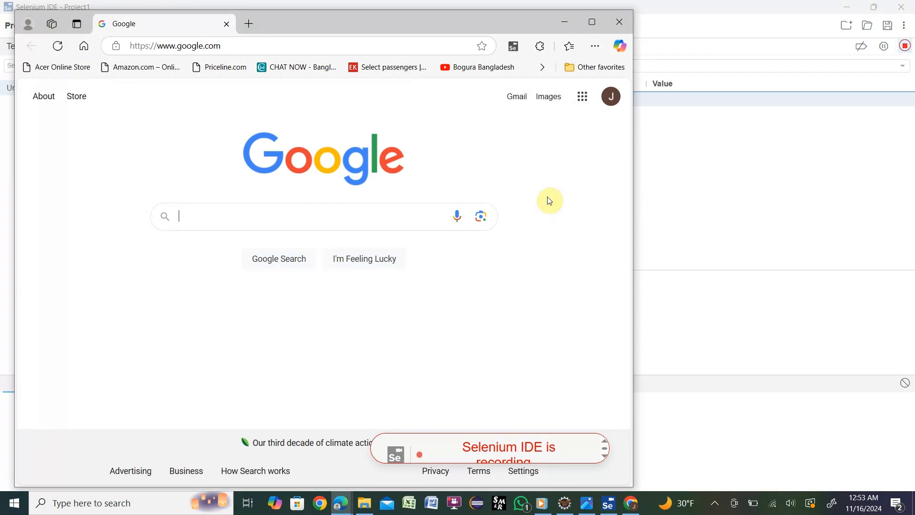
mouse_move(266, 213)
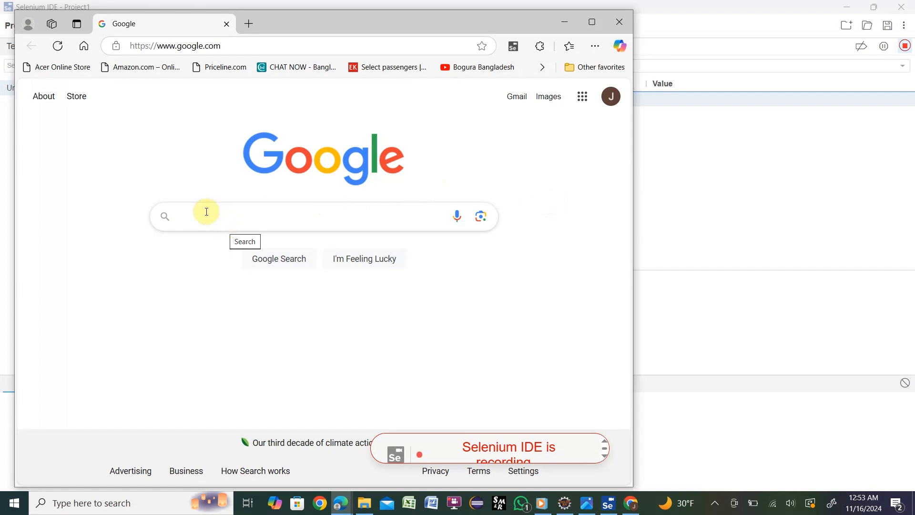
Step: Search Google for 'Software Testing', scroll the results, and close the browser window
text(Software T)
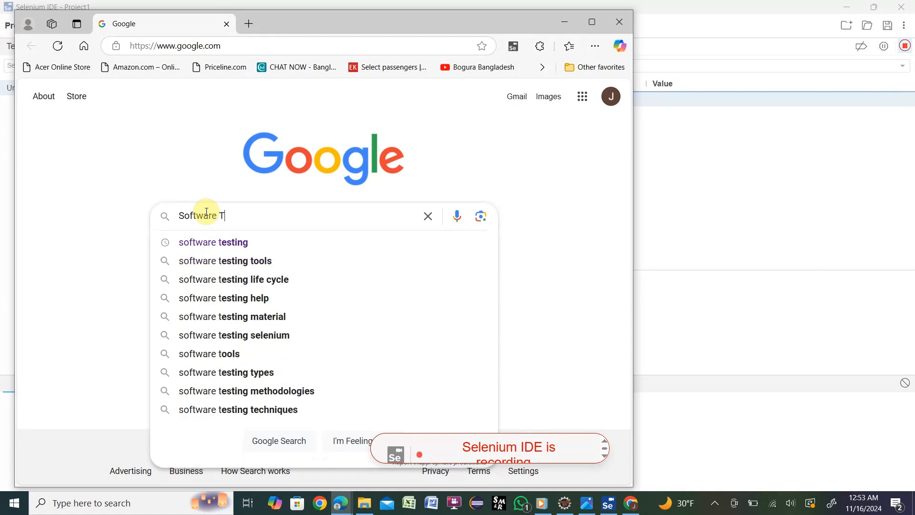
text(esting)
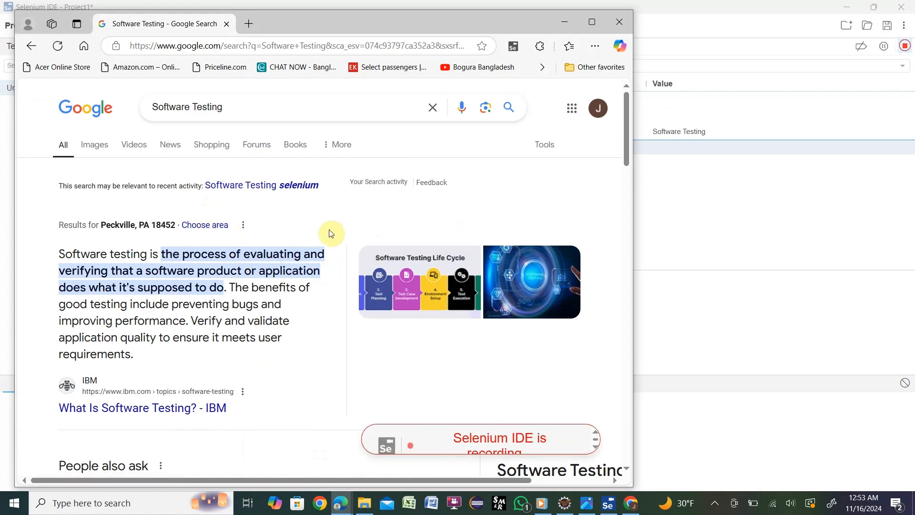
scroll(down, 3)
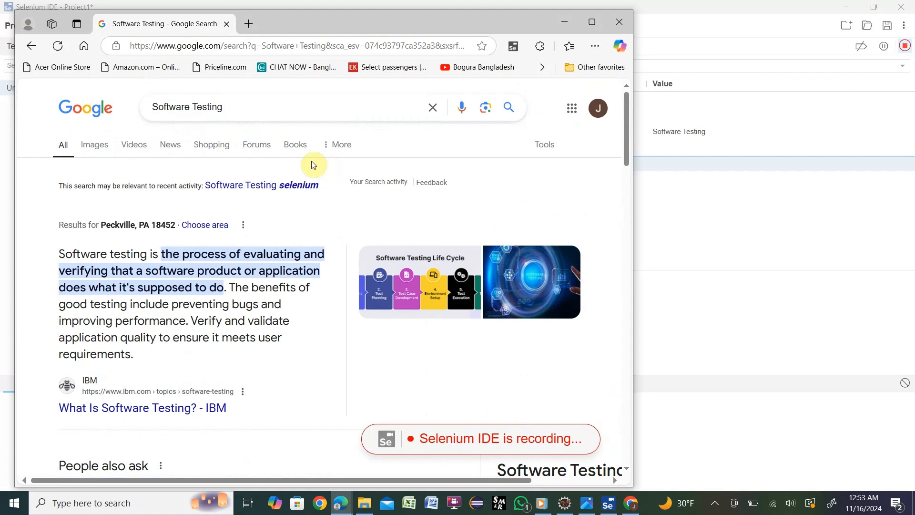
mouse_move(619, 30)
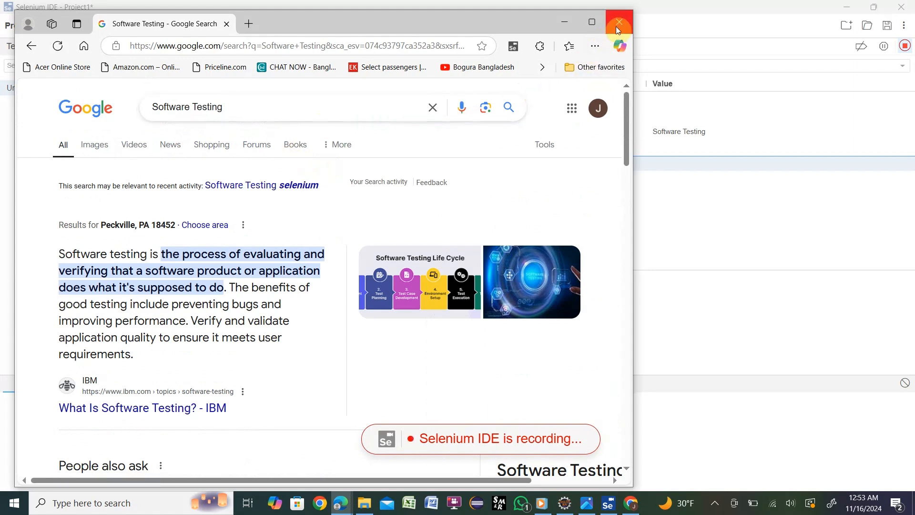
click(618, 21)
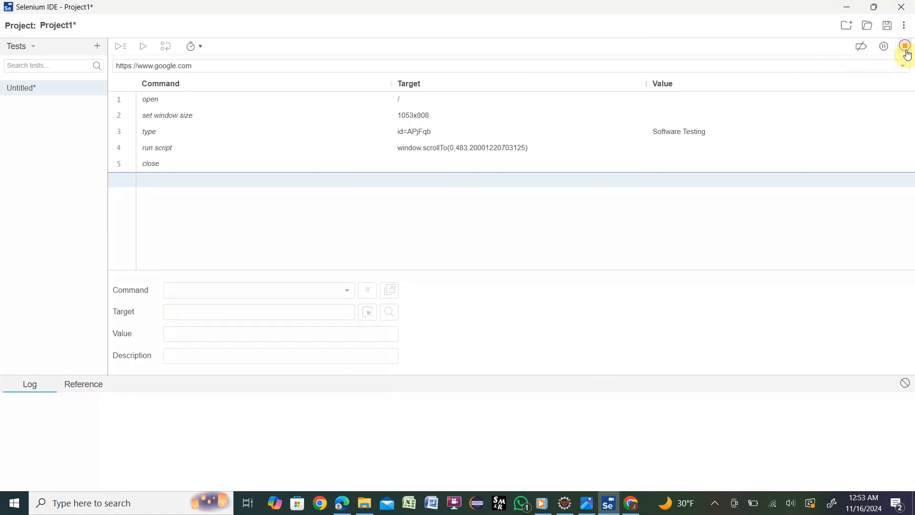
mouse_move(907, 47)
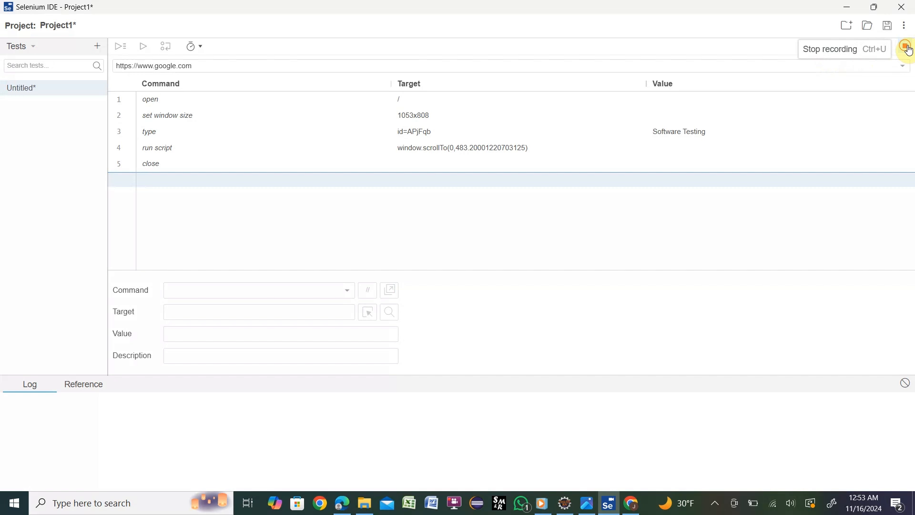
Step: Stop recording and name the five-step test GoogleSearch
click(904, 47)
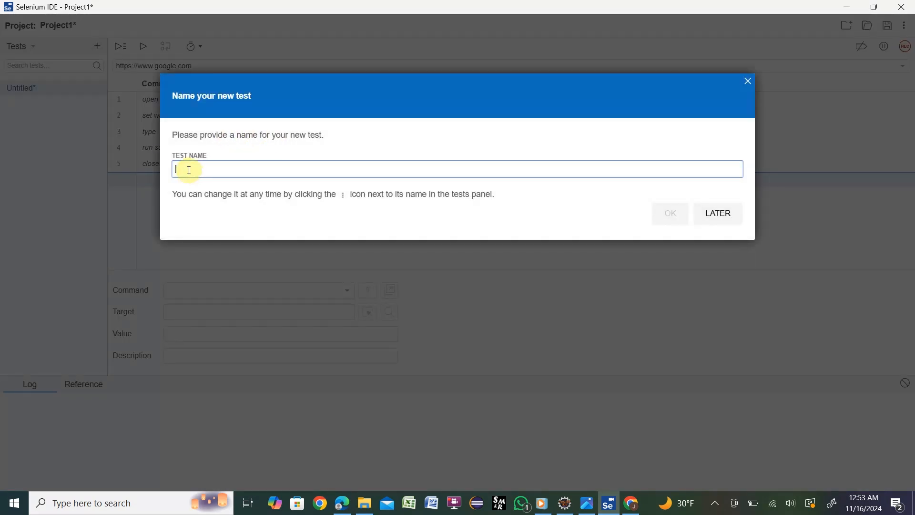
mouse_move(240, 177)
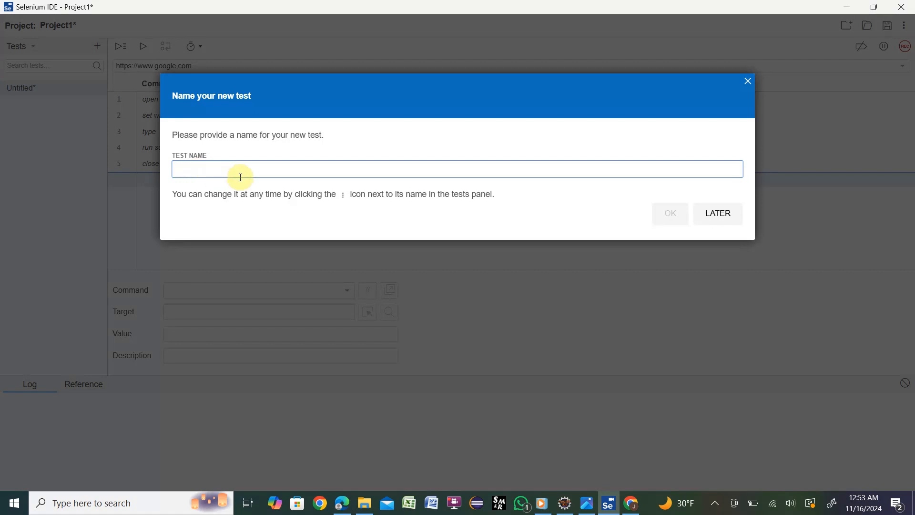
text(GoogleSe)
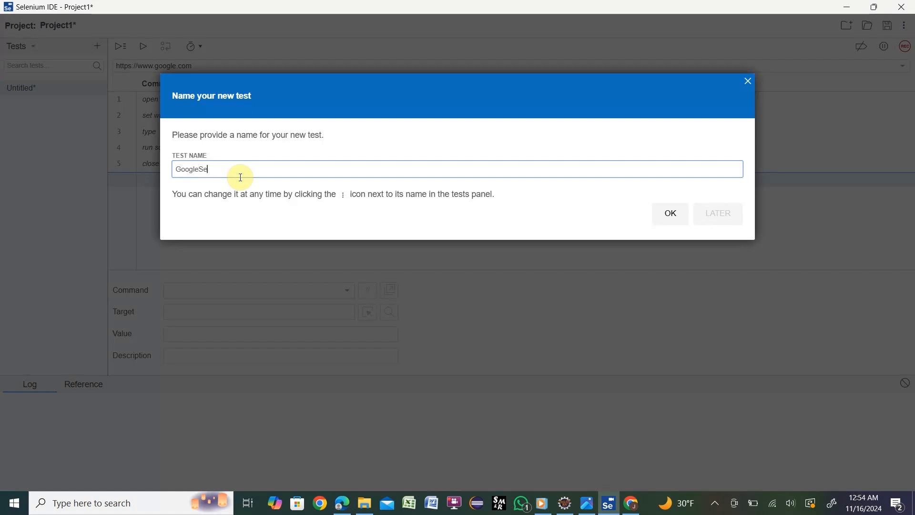
text(arch)
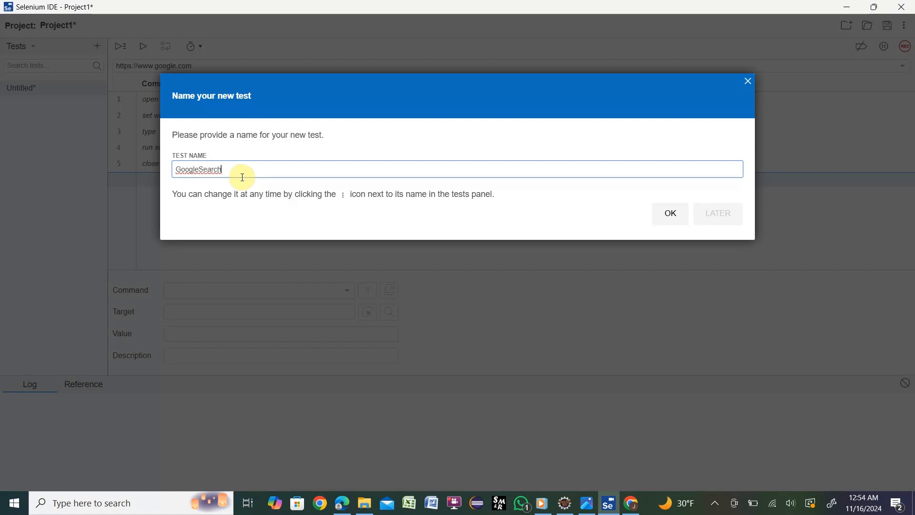
click(669, 213)
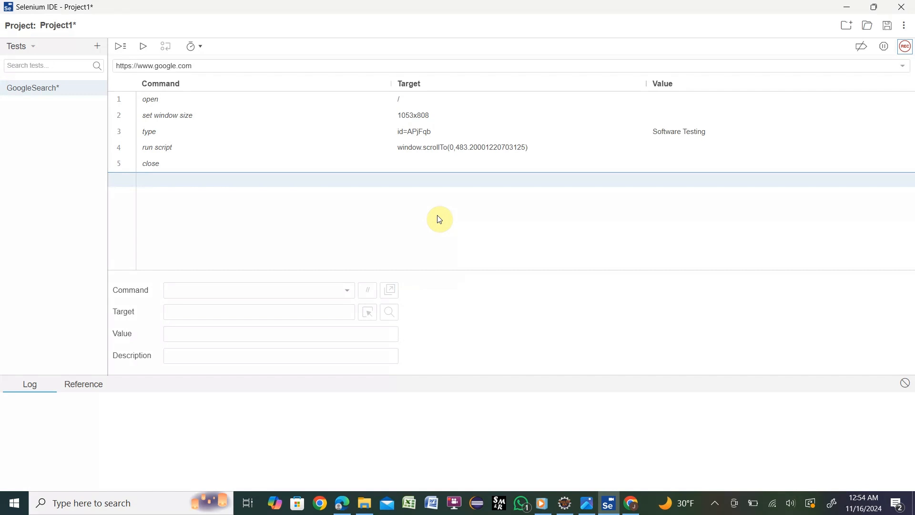
mouse_move(142, 46)
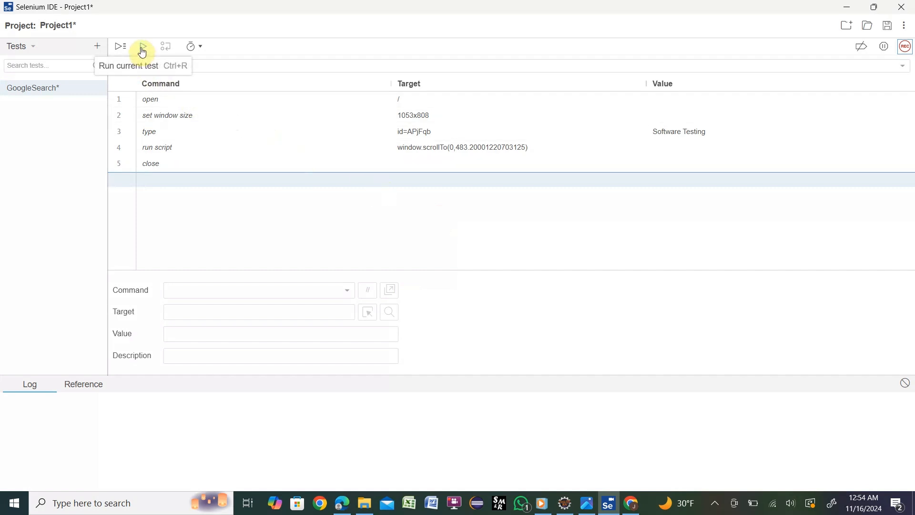
mouse_move(120, 46)
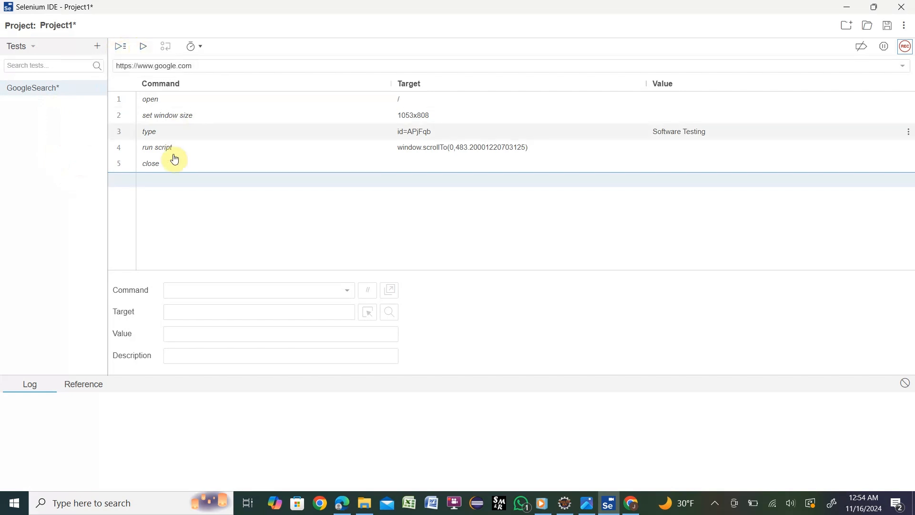
mouse_move(143, 46)
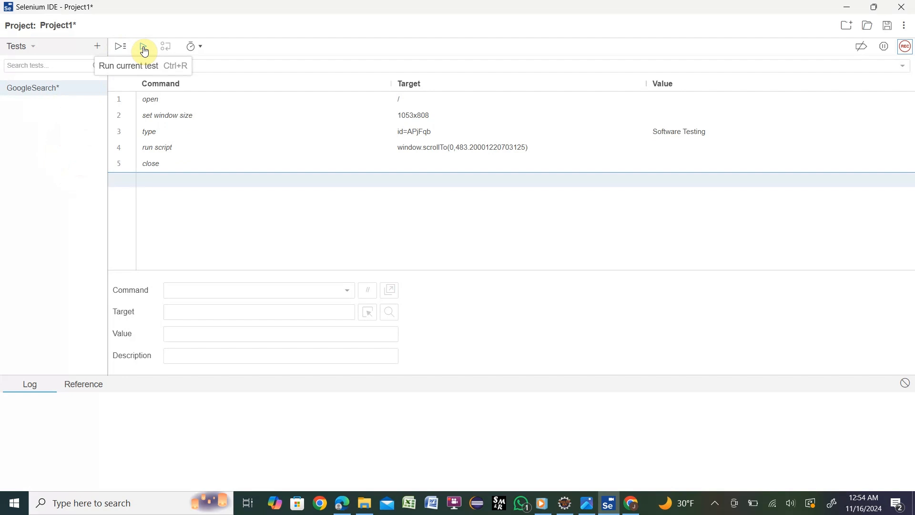
Step: Run GoogleSearch until all five steps log OK, then switch to the Photos summary image
click(143, 47)
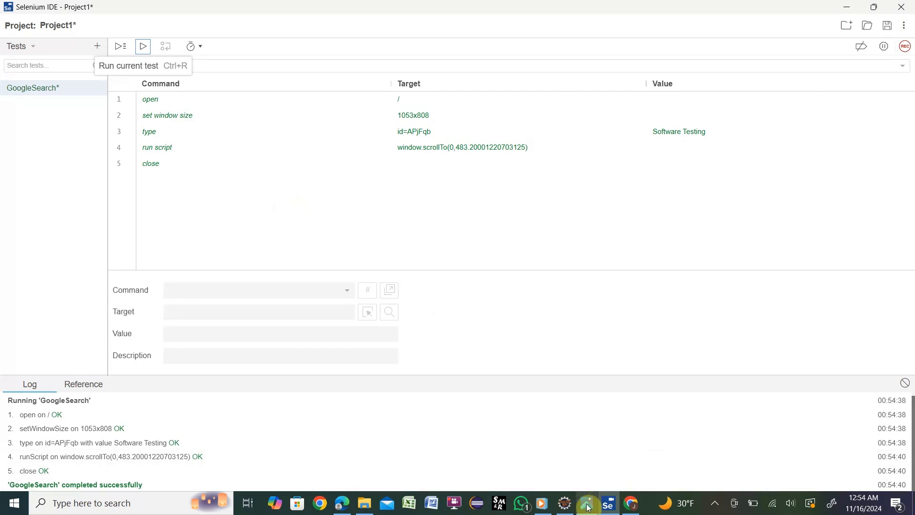
click(586, 502)
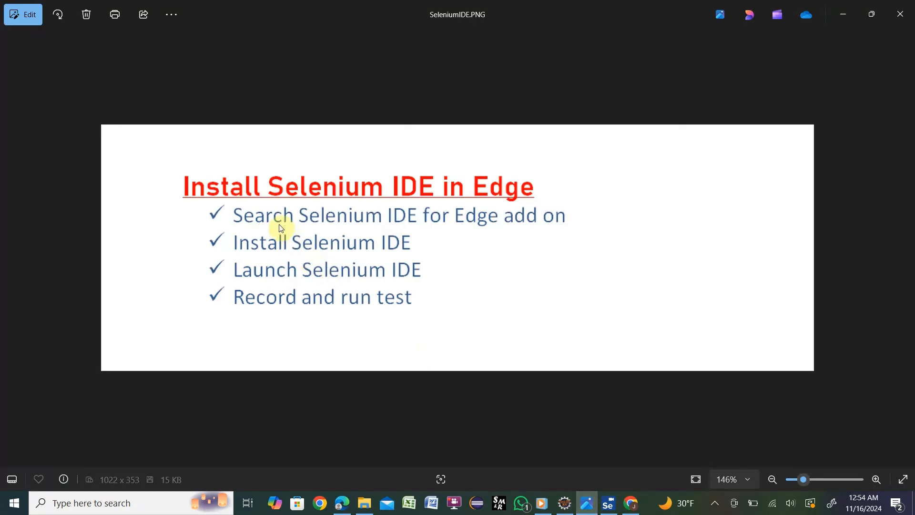
mouse_move(315, 241)
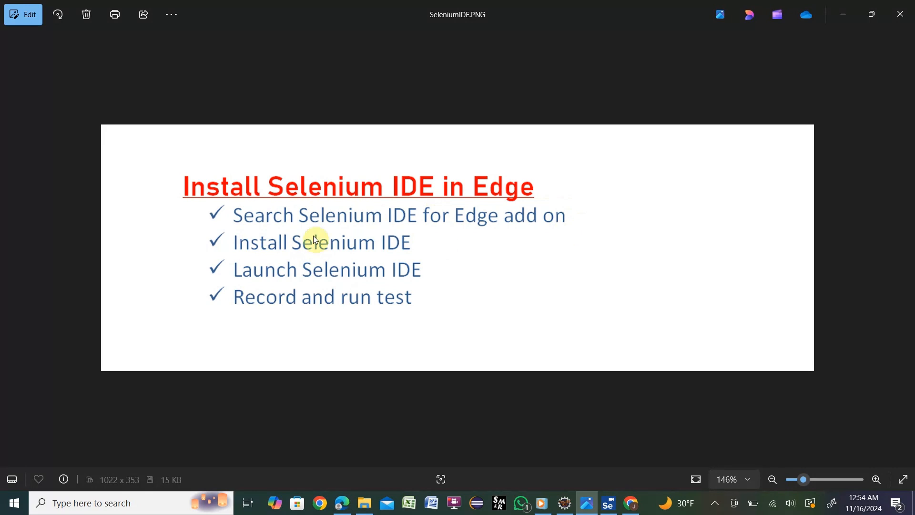
mouse_move(424, 255)
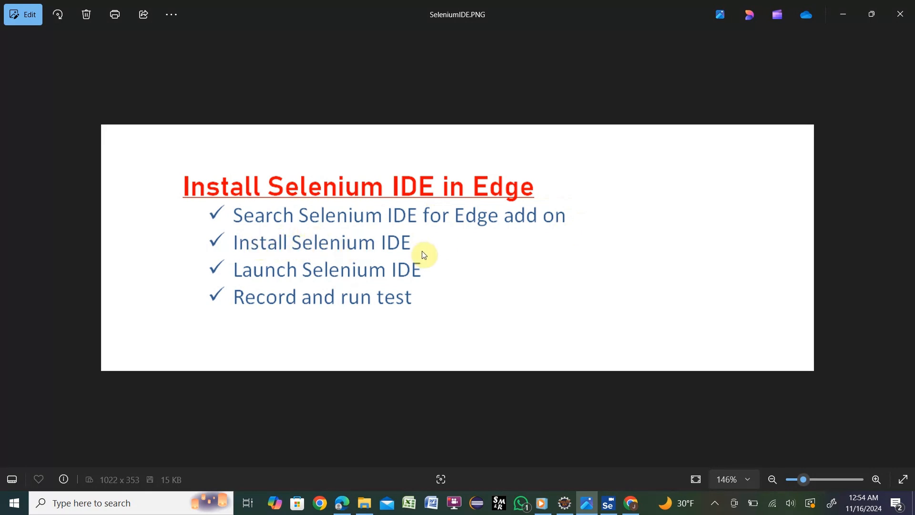
mouse_move(434, 270)
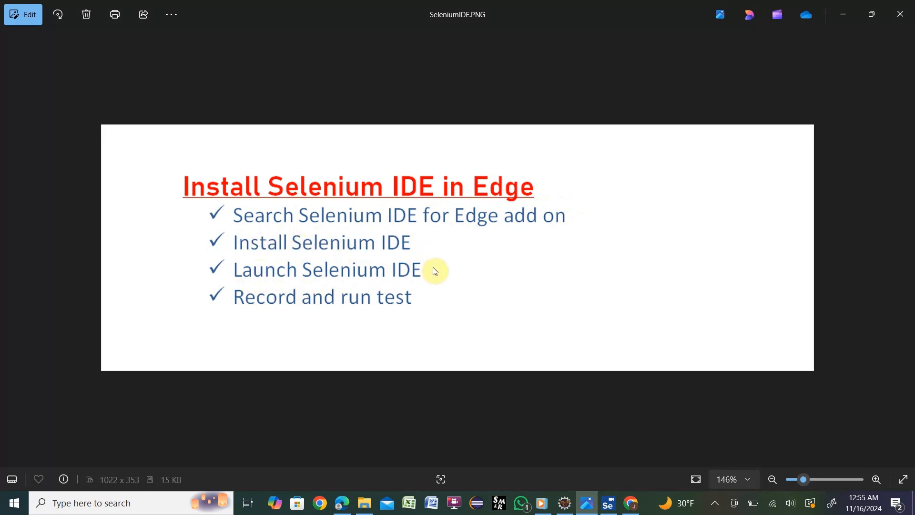
mouse_move(252, 327)
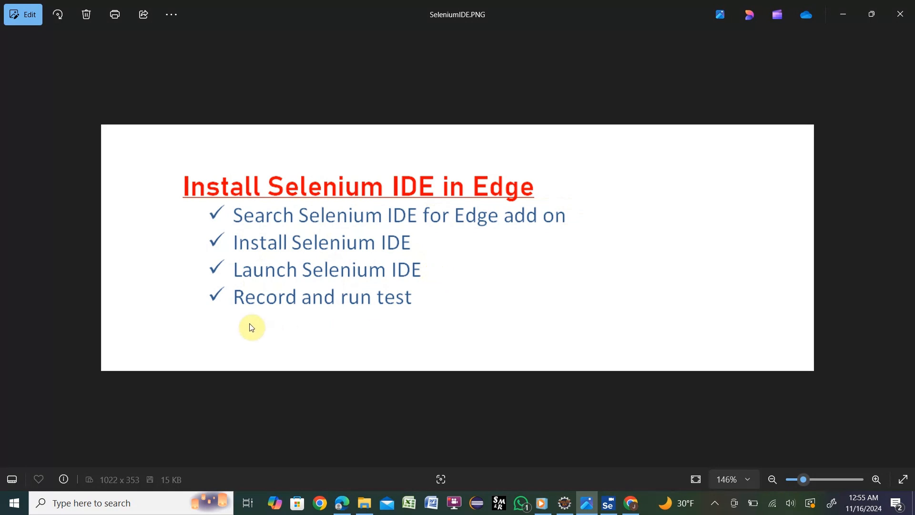